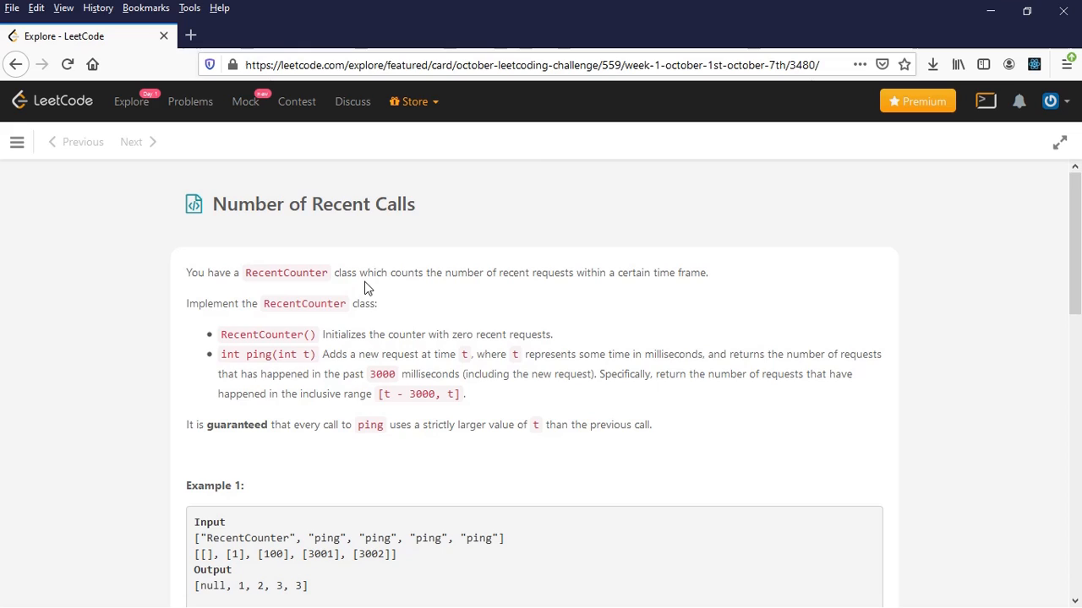
{"action": "mouse_move", "coordinate": [554, 291]}
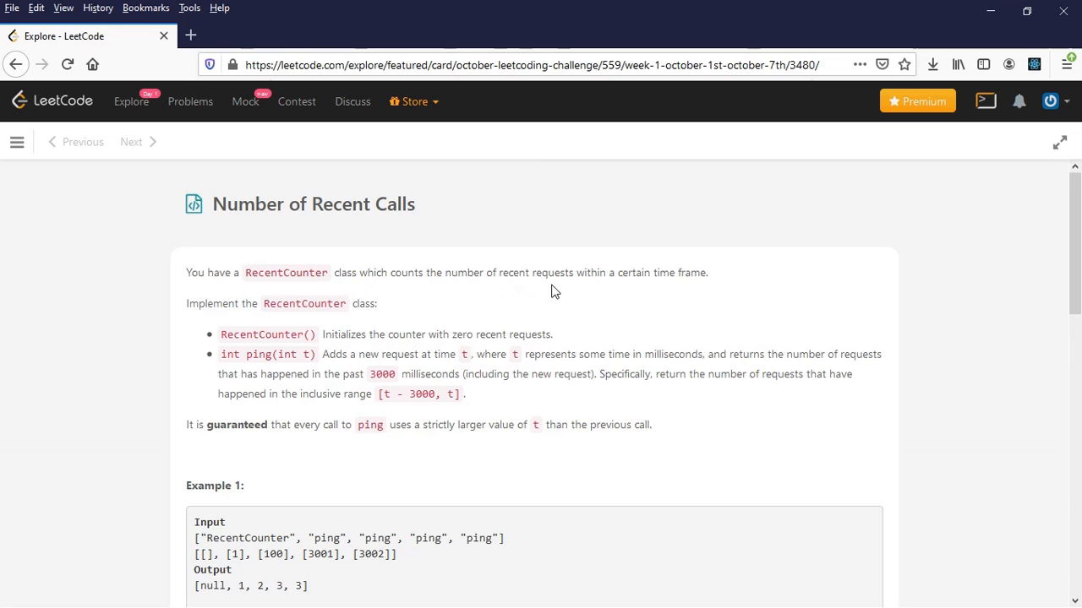
{"action": "mouse_move", "coordinate": [696, 293]}
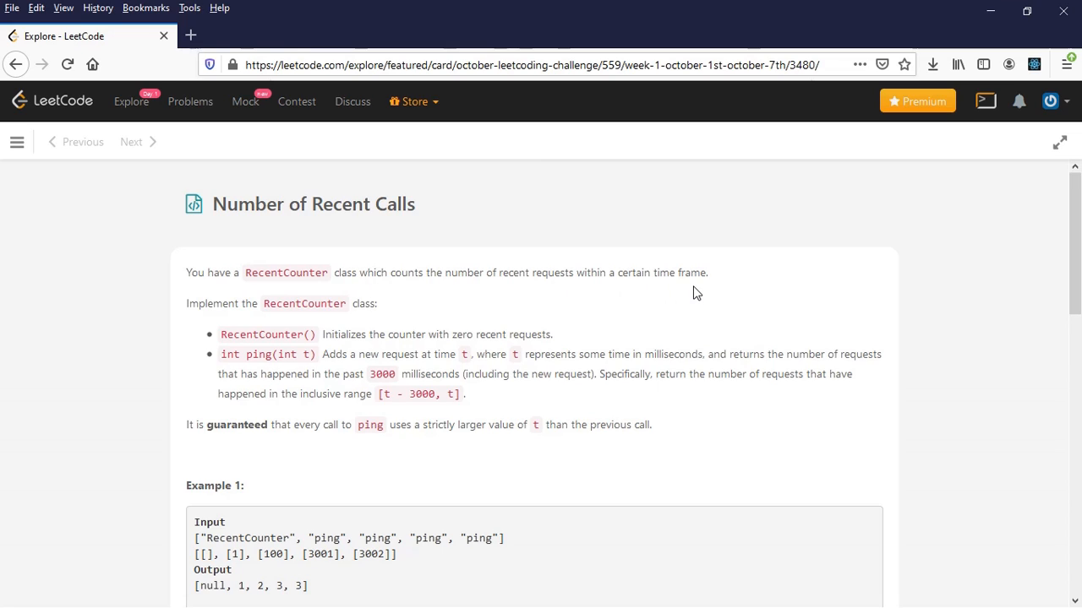
{"action": "mouse_move", "coordinate": [381, 316]}
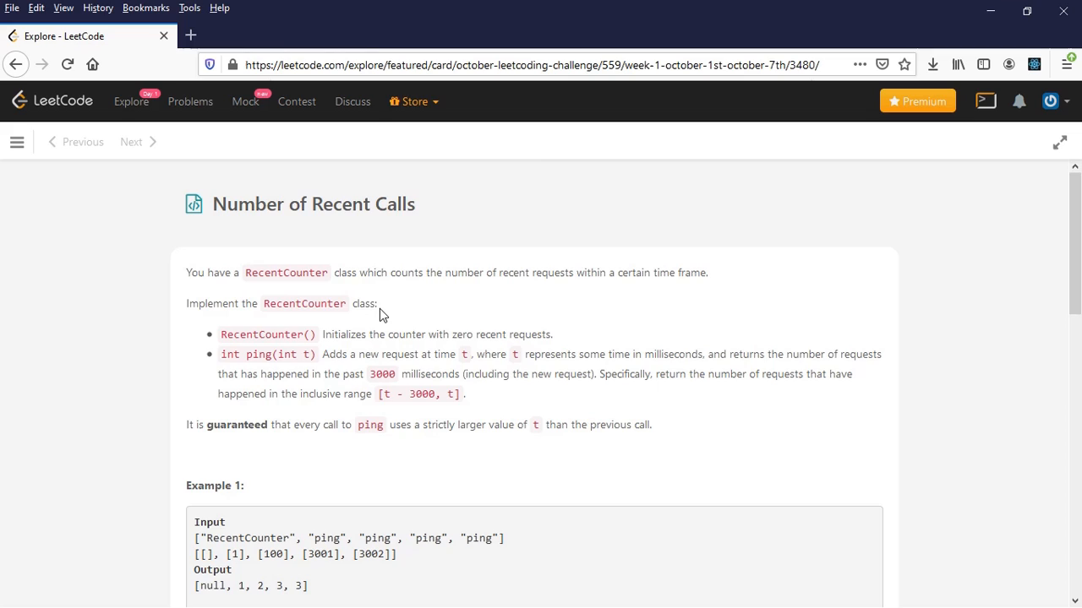
{"action": "mouse_move", "coordinate": [362, 341]}
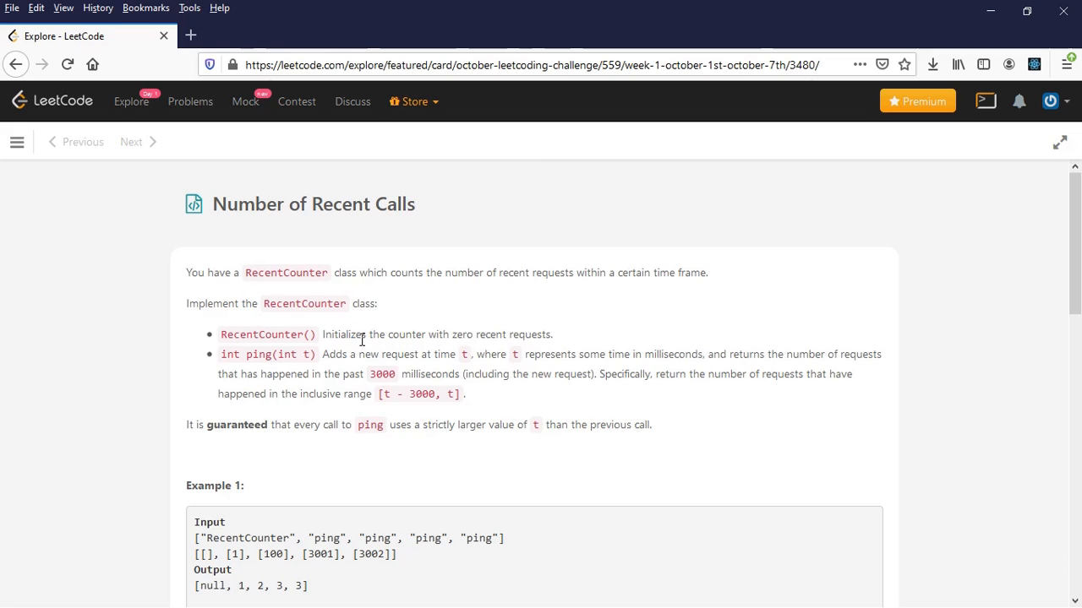
{"action": "mouse_move", "coordinate": [531, 350]}
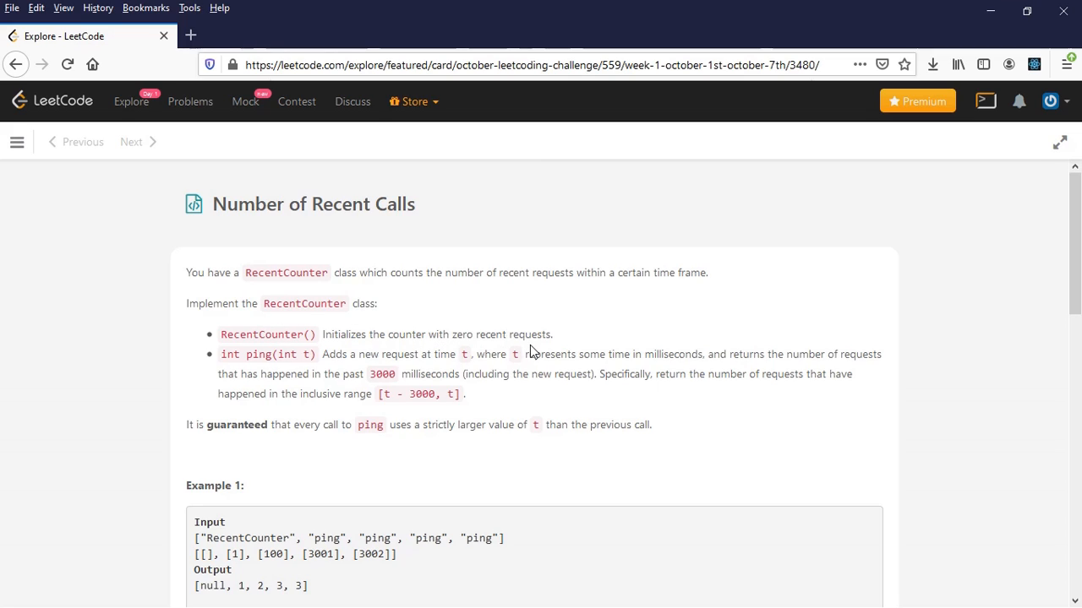
{"action": "mouse_move", "coordinate": [301, 350]}
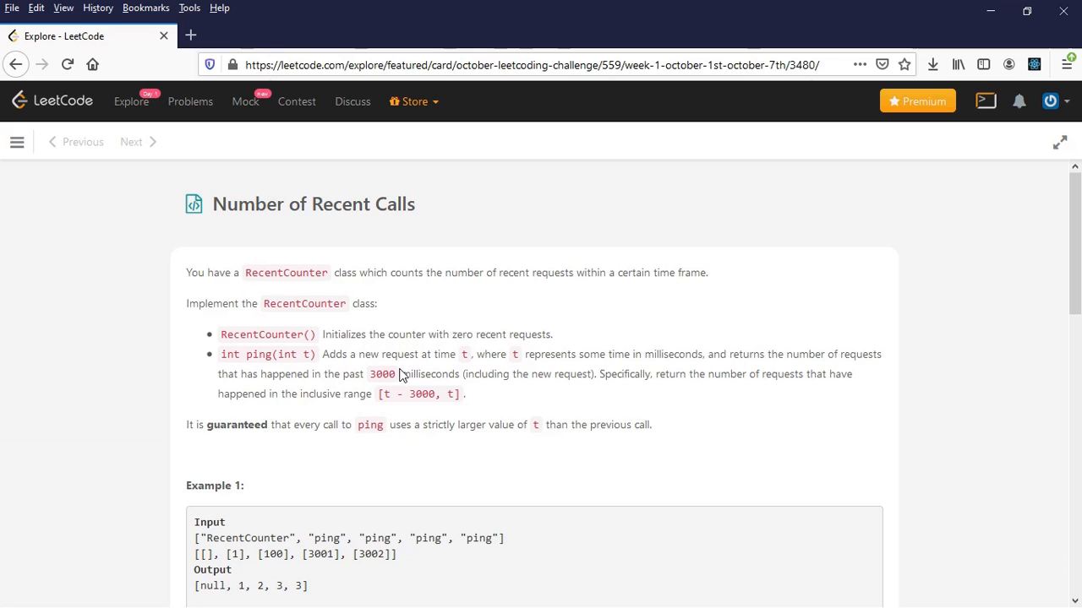
{"action": "mouse_move", "coordinate": [572, 357]}
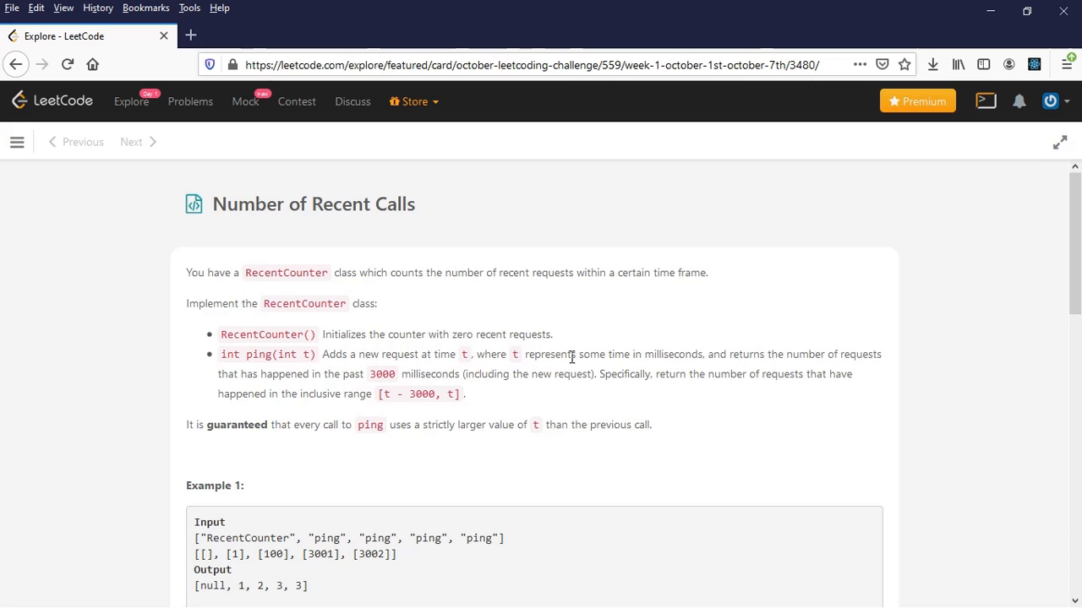
{"action": "mouse_move", "coordinate": [764, 373]}
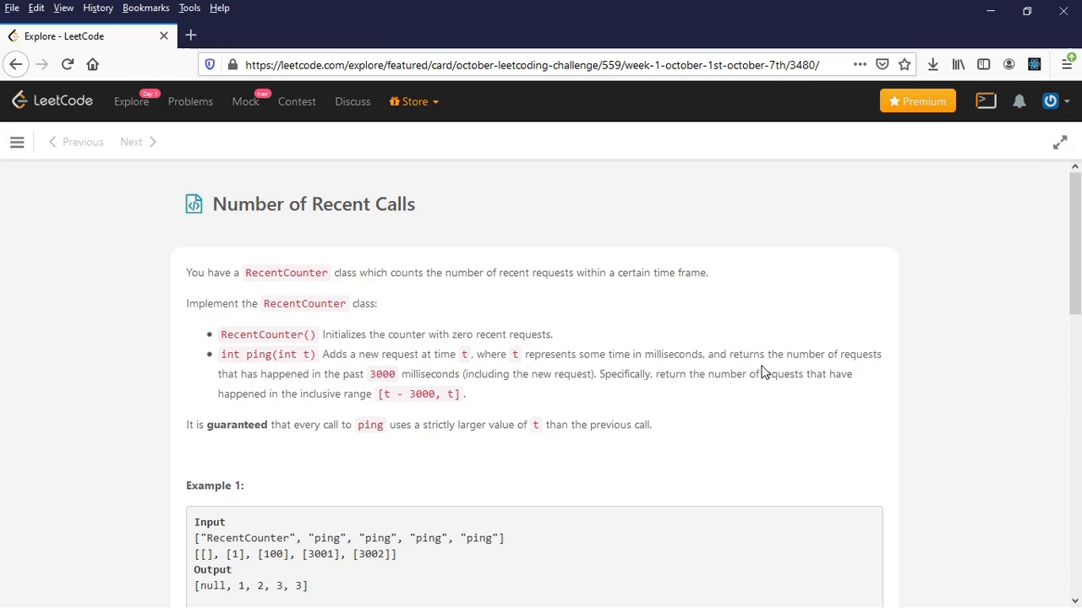
{"action": "mouse_move", "coordinate": [408, 390]}
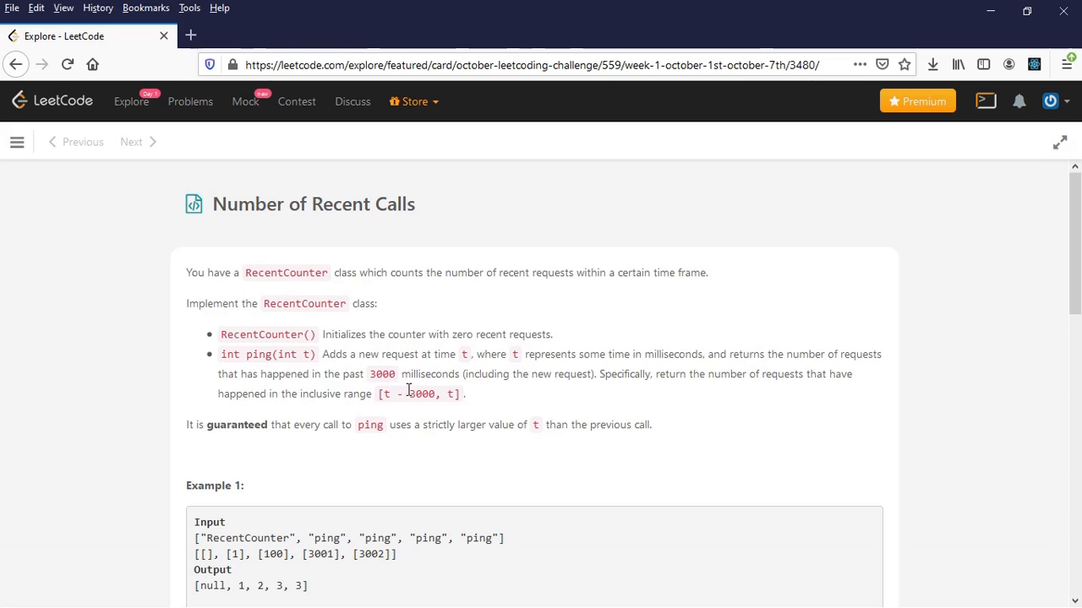
{"action": "mouse_move", "coordinate": [587, 378]}
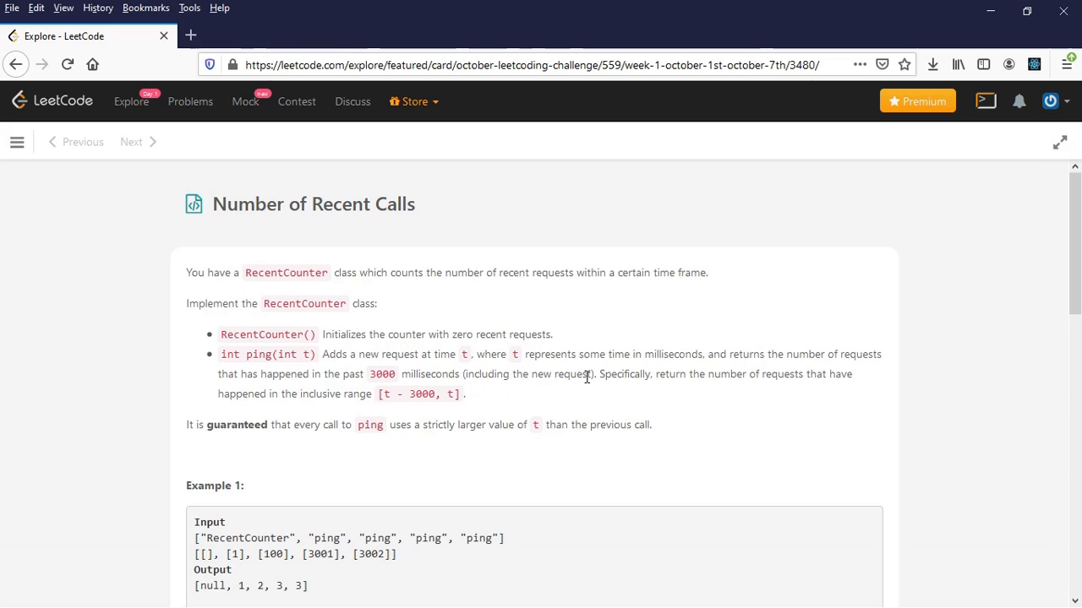
{"action": "mouse_move", "coordinate": [699, 378]}
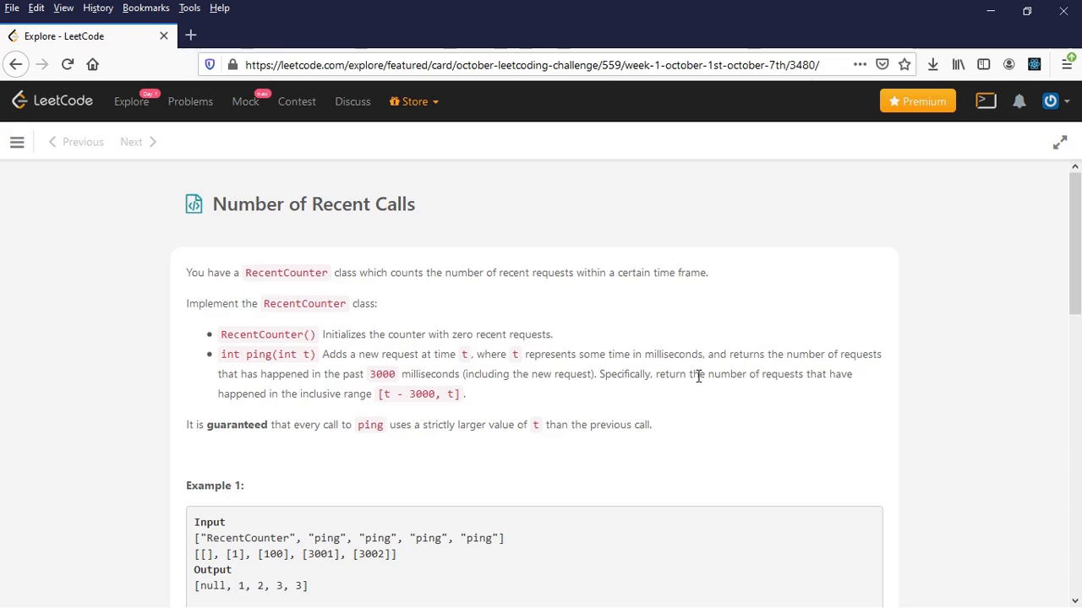
{"action": "mouse_move", "coordinate": [308, 418]}
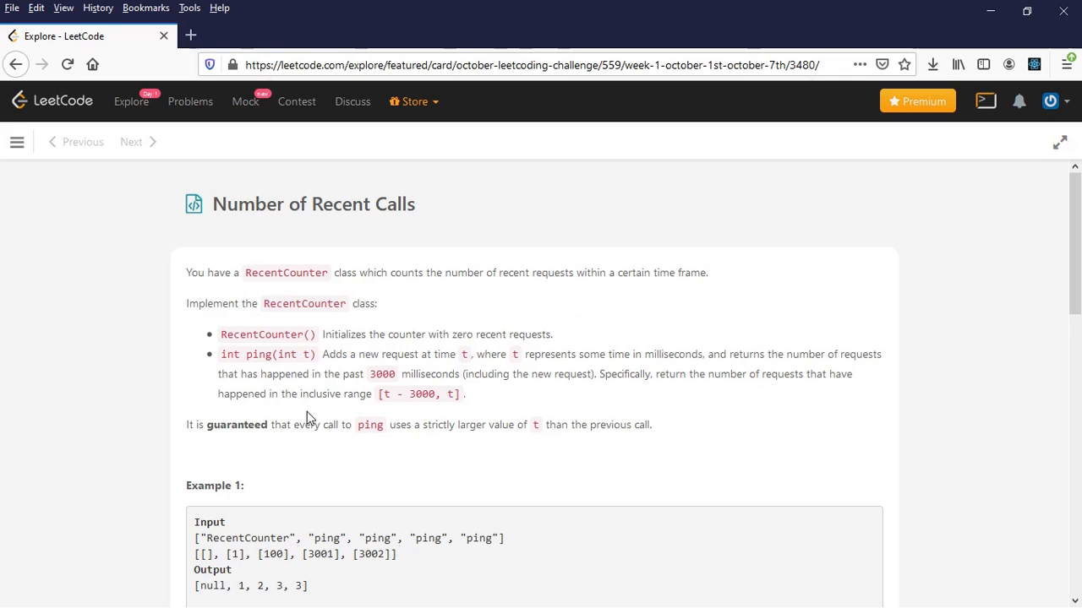
{"action": "mouse_move", "coordinate": [452, 396]}
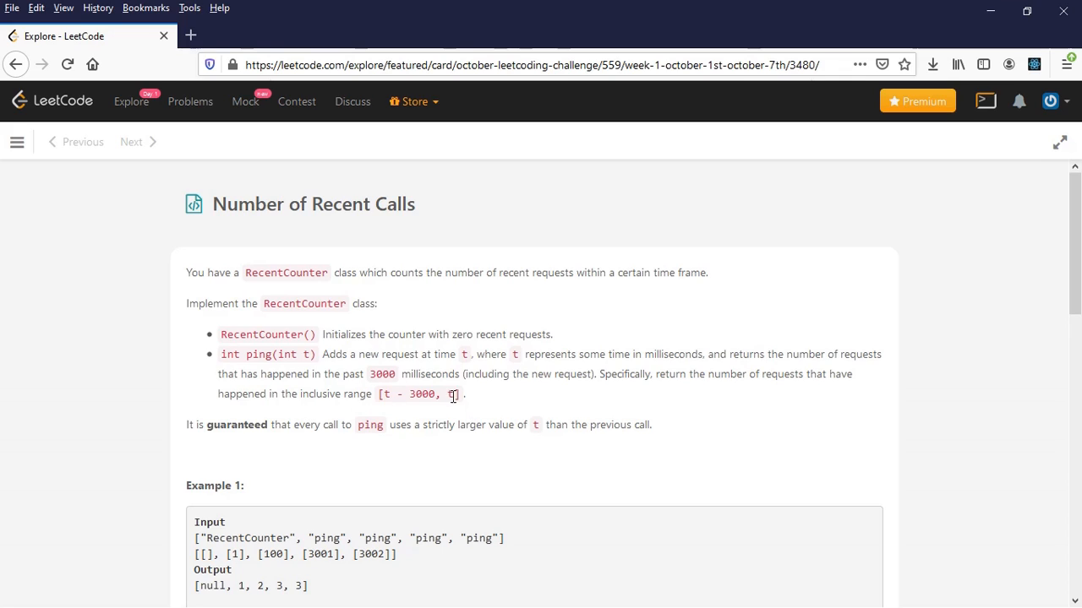
- Highlight the past 3000 milliseconds requirement and the t - 3000 lower bound
{"action": "left_click_drag", "start_coordinate": [369, 374], "coordinate": [463, 394]}
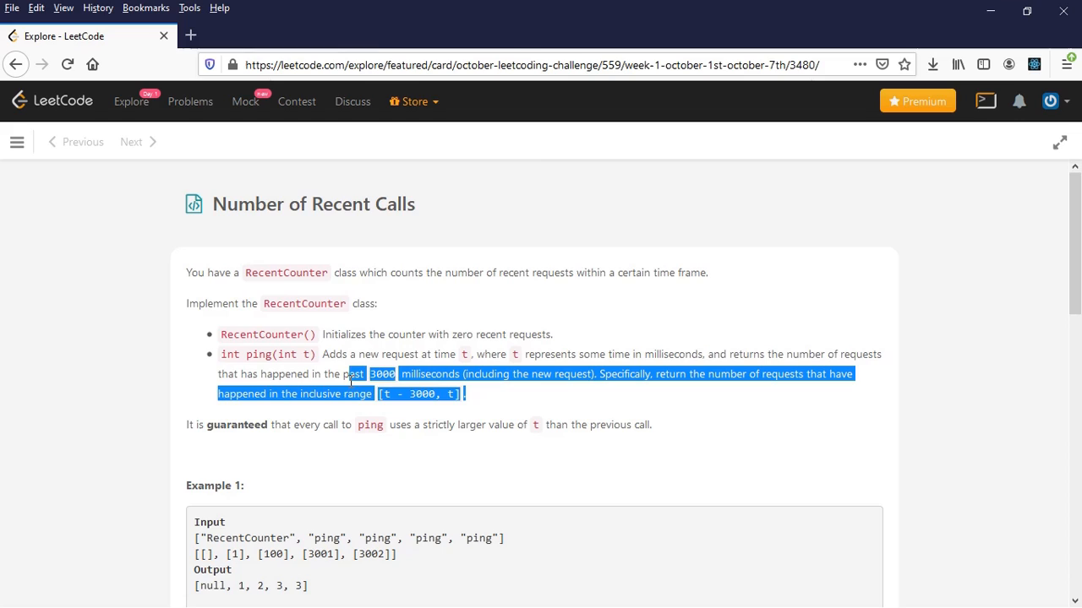
{"action": "left_click", "coordinate": [279, 334]}
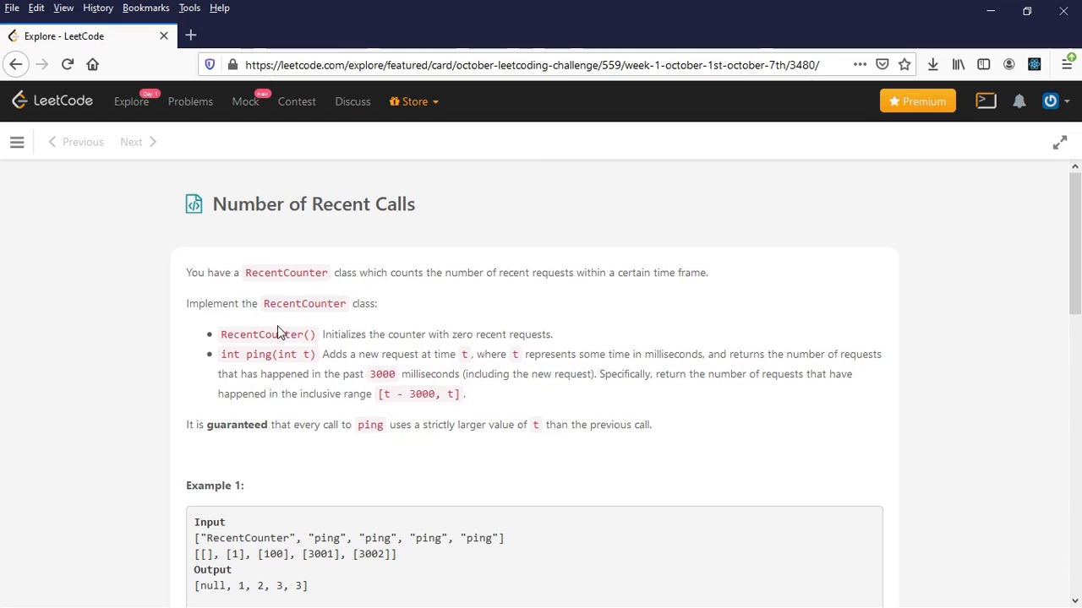
{"action": "mouse_move", "coordinate": [411, 335]}
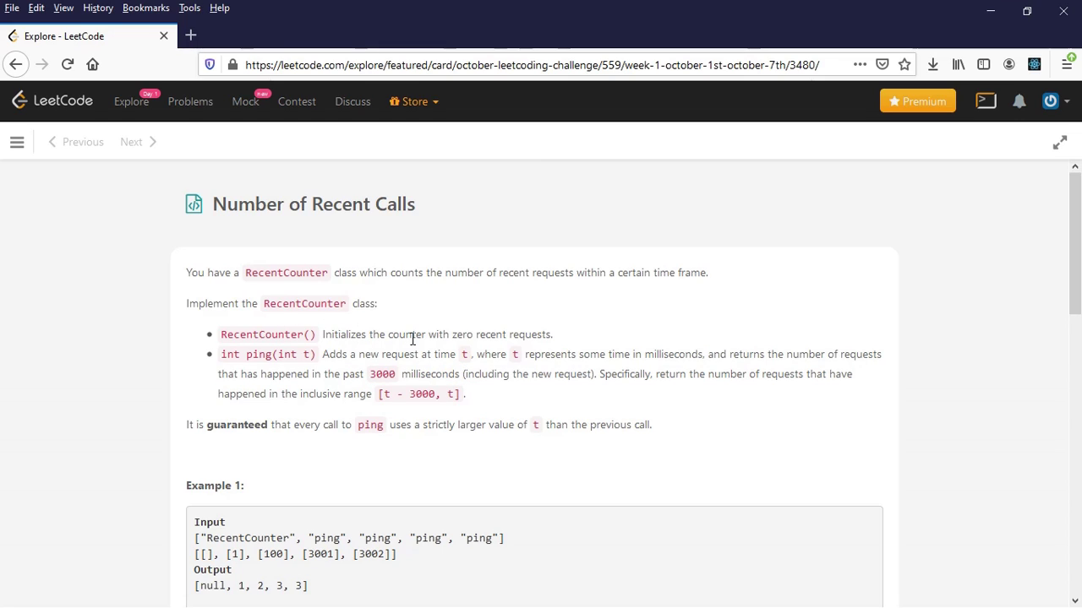
{"action": "mouse_move", "coordinate": [564, 340]}
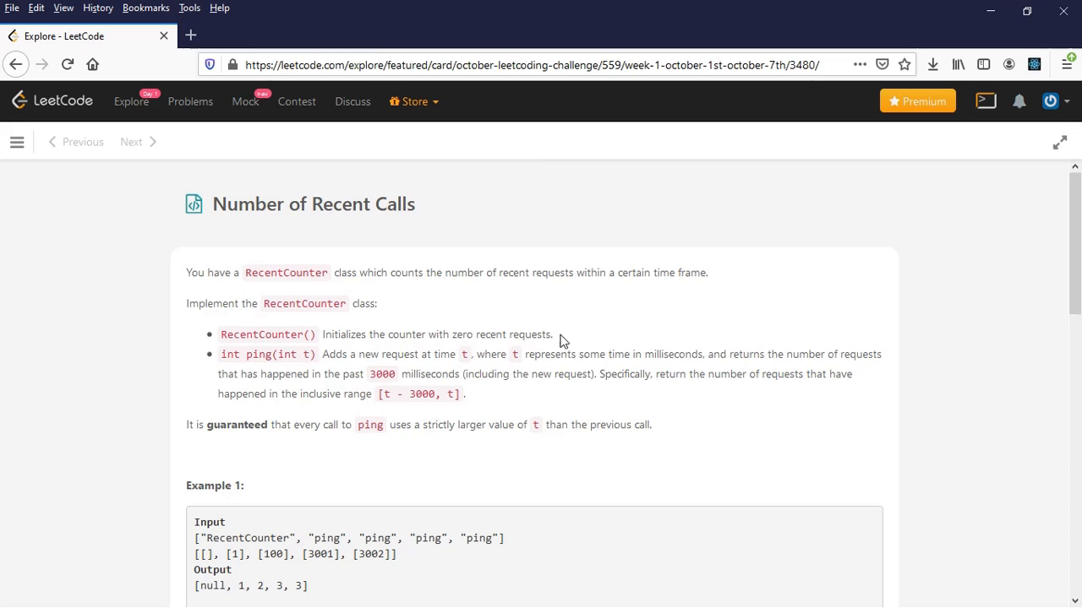
{"action": "mouse_move", "coordinate": [256, 358]}
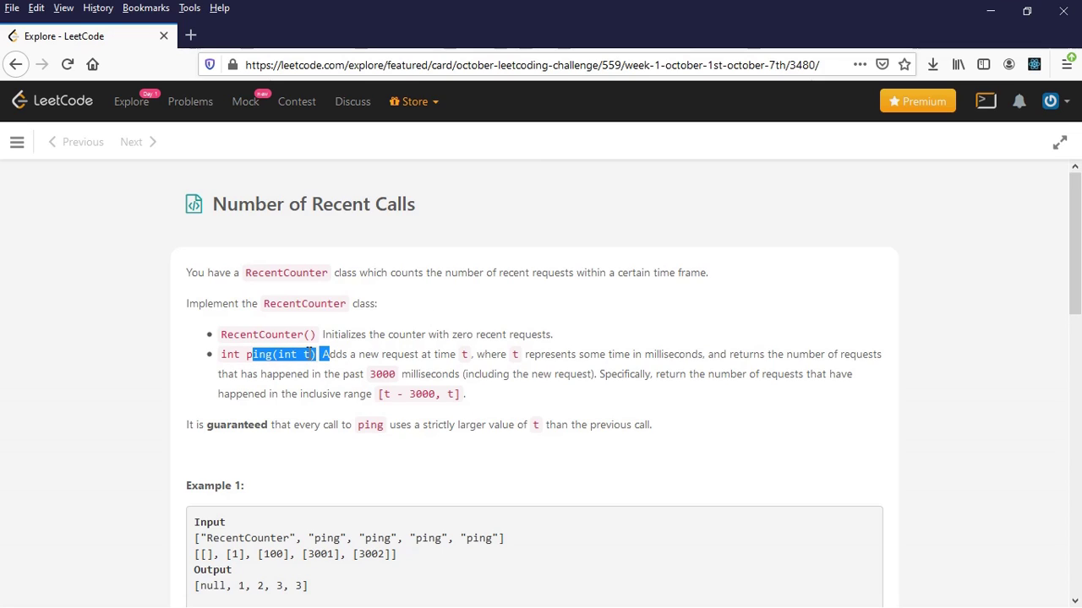
{"action": "left_click", "coordinate": [278, 373]}
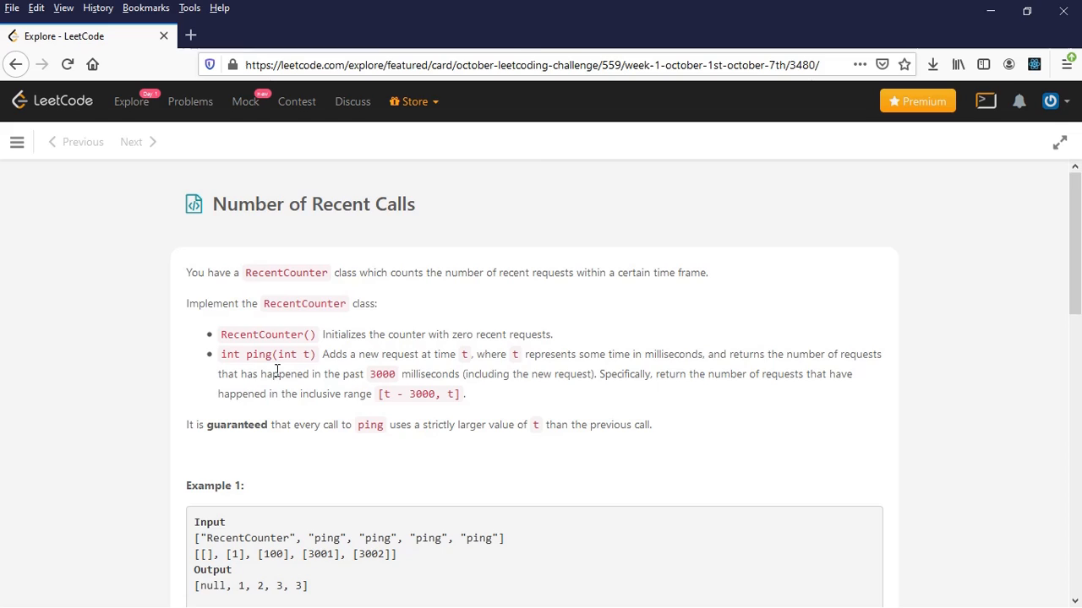
{"action": "mouse_move", "coordinate": [283, 371]}
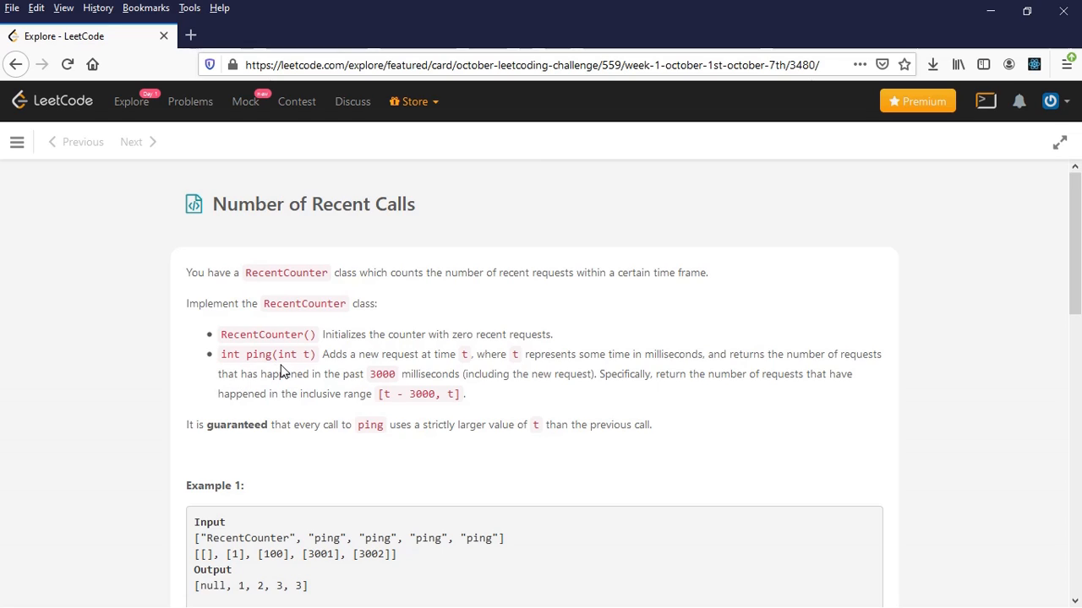
{"action": "mouse_move", "coordinate": [417, 395]}
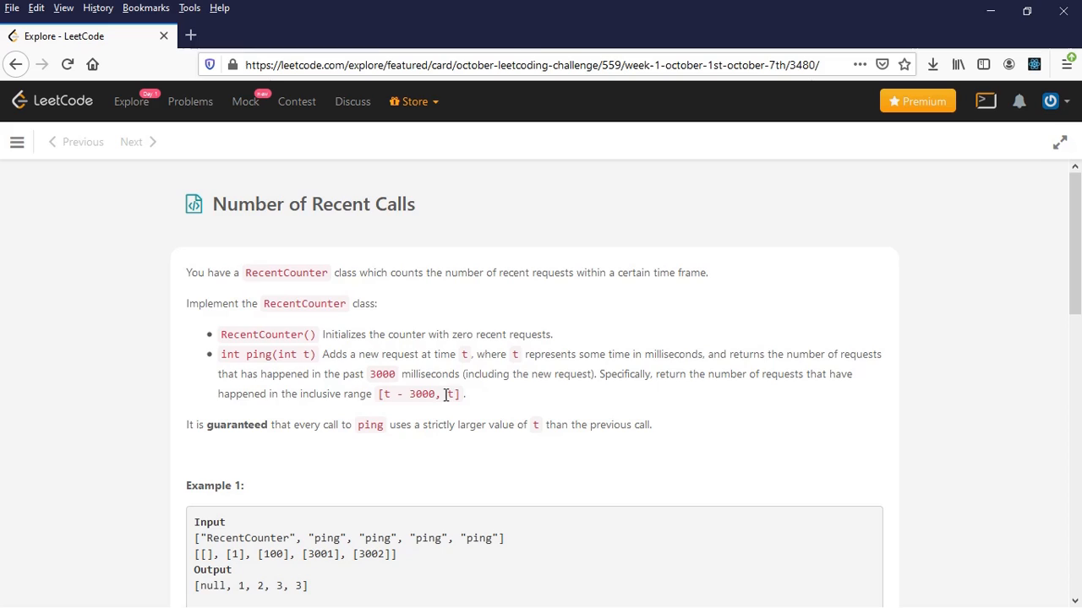
{"action": "mouse_move", "coordinate": [415, 402]}
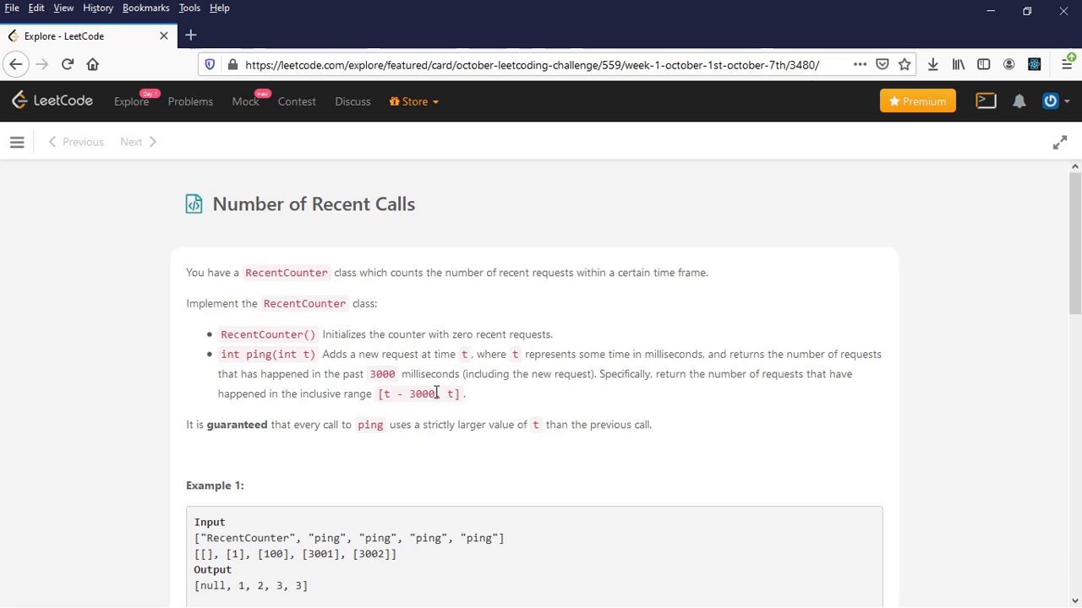
{"action": "left_click_drag", "start_coordinate": [378, 394], "coordinate": [438, 394]}
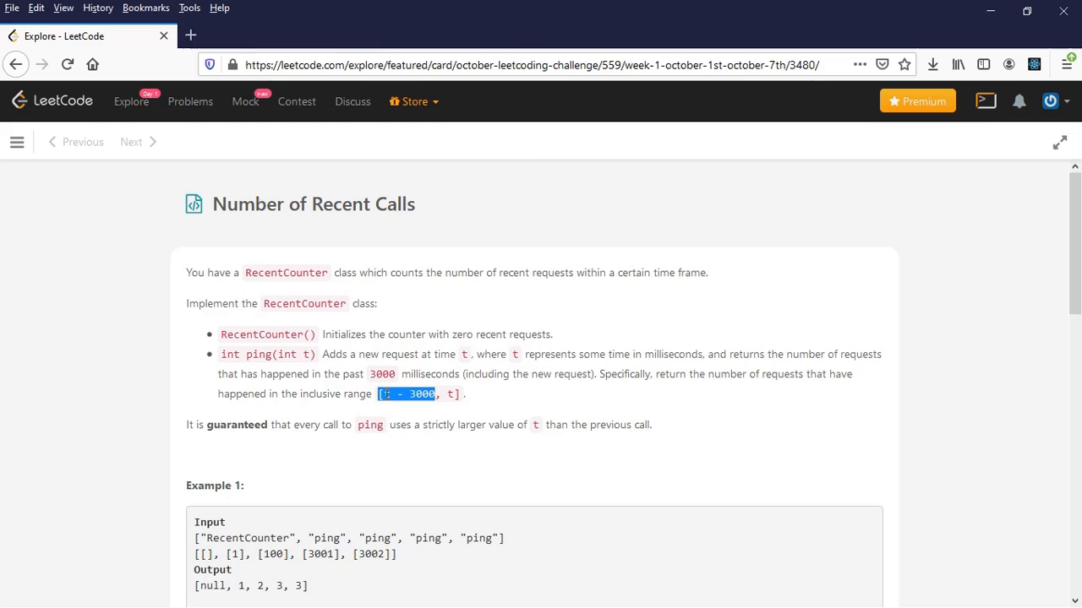
{"action": "left_click", "coordinate": [414, 431]}
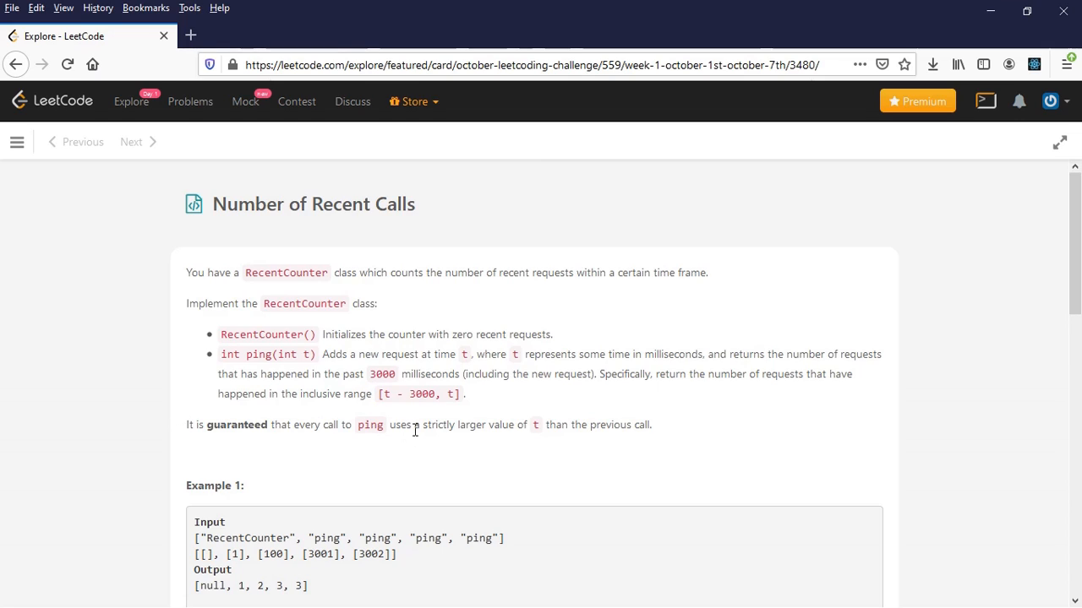
{"action": "mouse_move", "coordinate": [568, 424]}
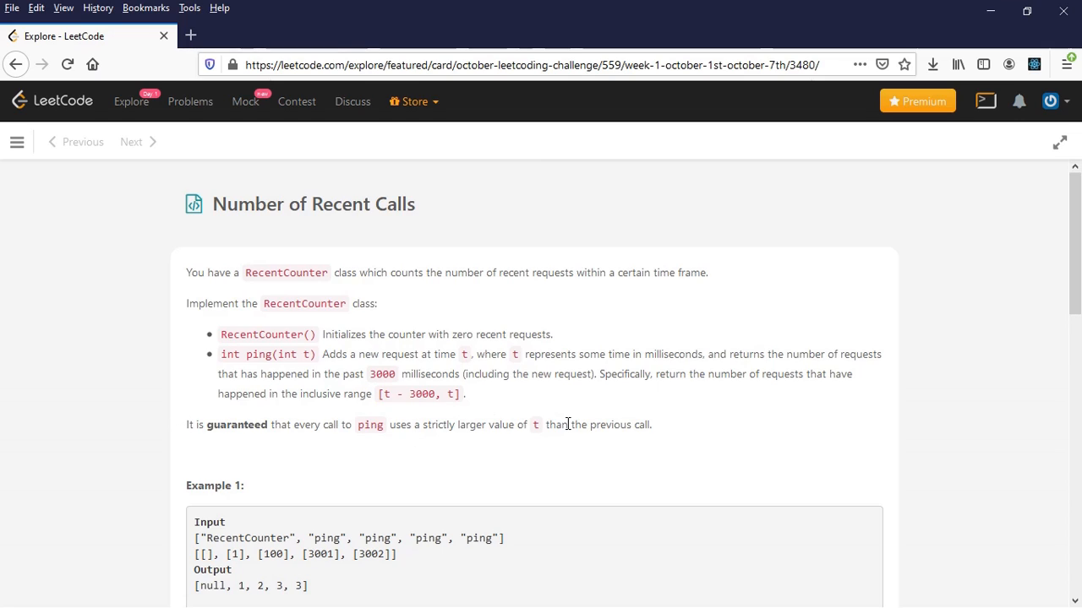
{"action": "mouse_move", "coordinate": [669, 417]}
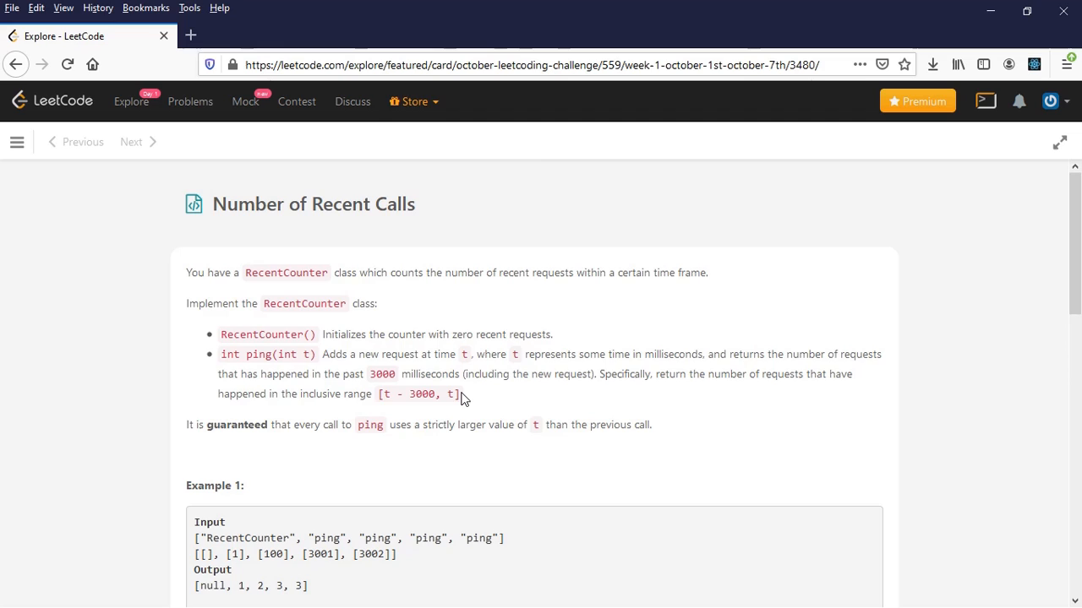
{"action": "scroll", "scroll_direction": "down", "scroll_amount": 3}
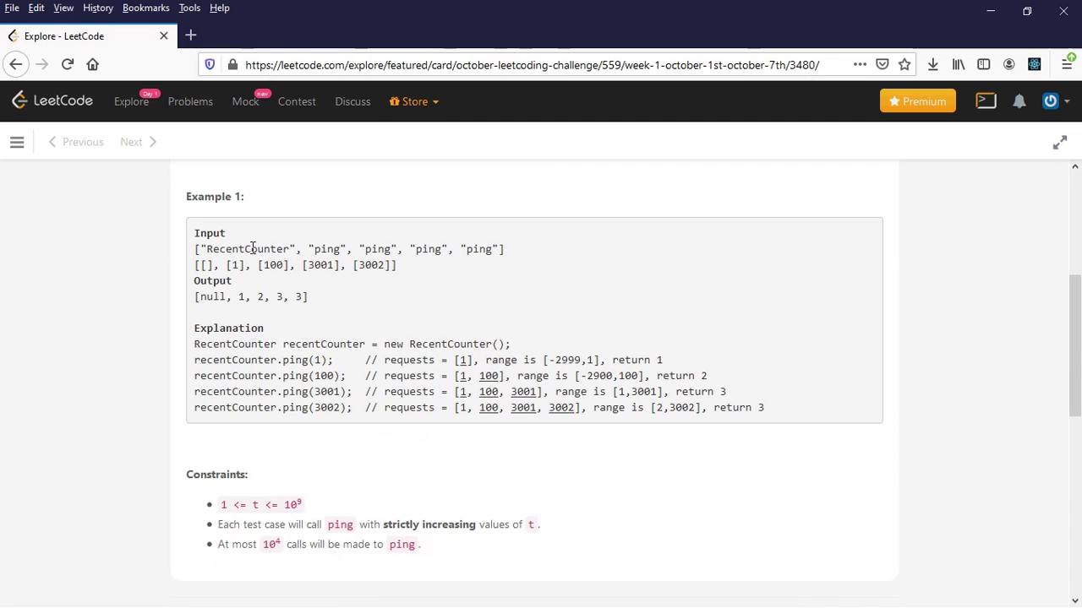
{"action": "mouse_move", "coordinate": [232, 520]}
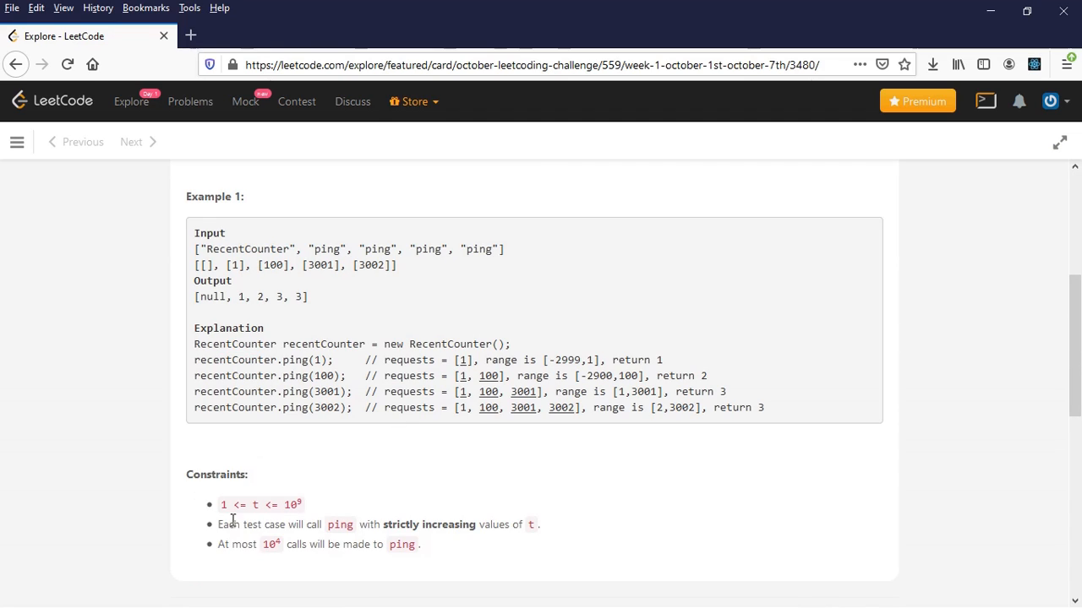
{"action": "mouse_move", "coordinate": [255, 504]}
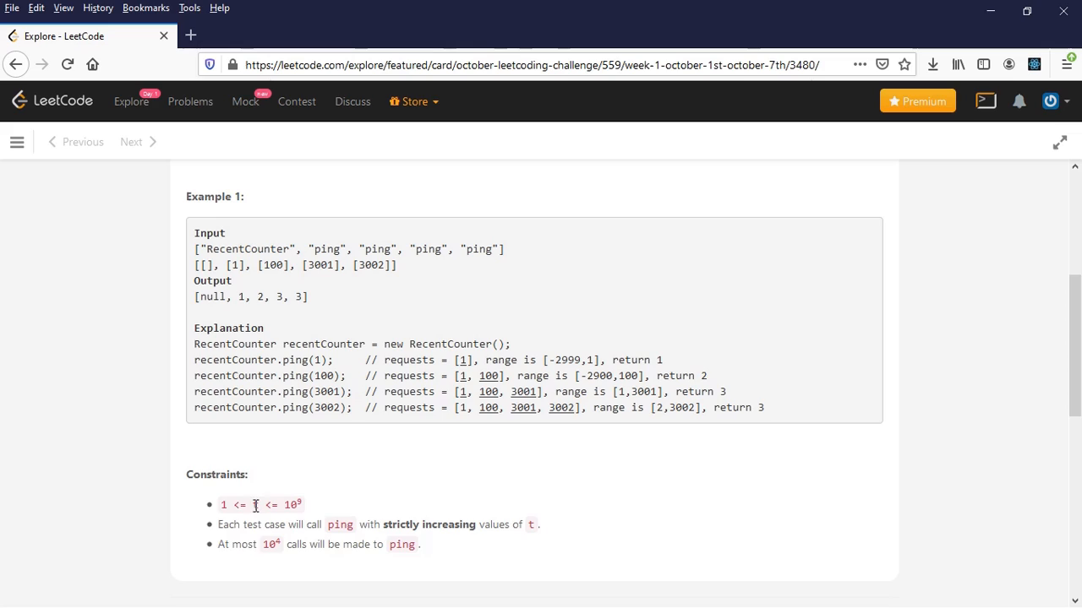
{"action": "mouse_move", "coordinate": [308, 505]}
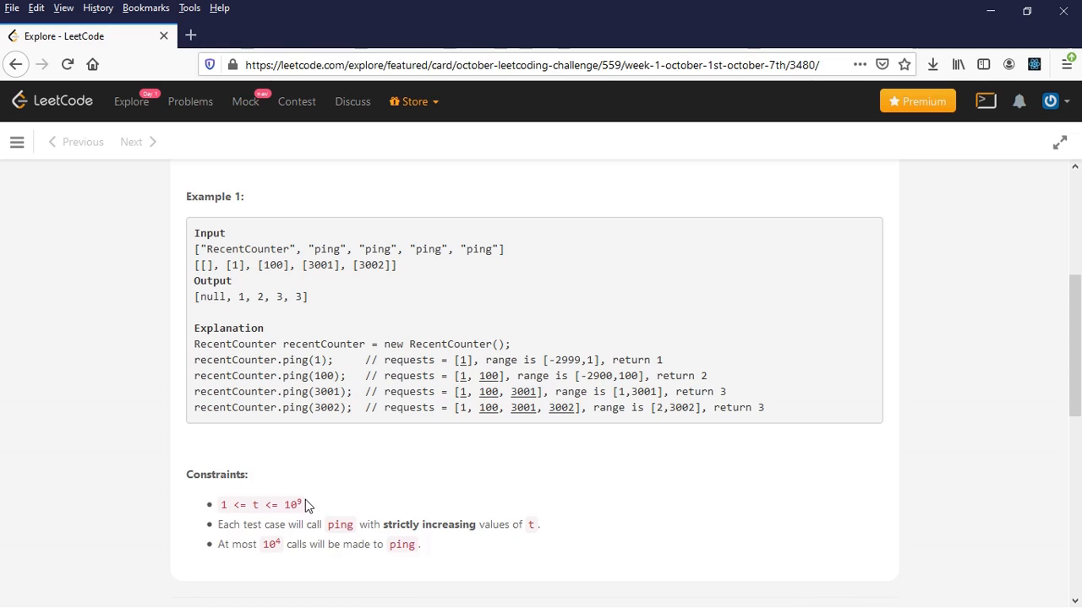
{"action": "mouse_move", "coordinate": [258, 508]}
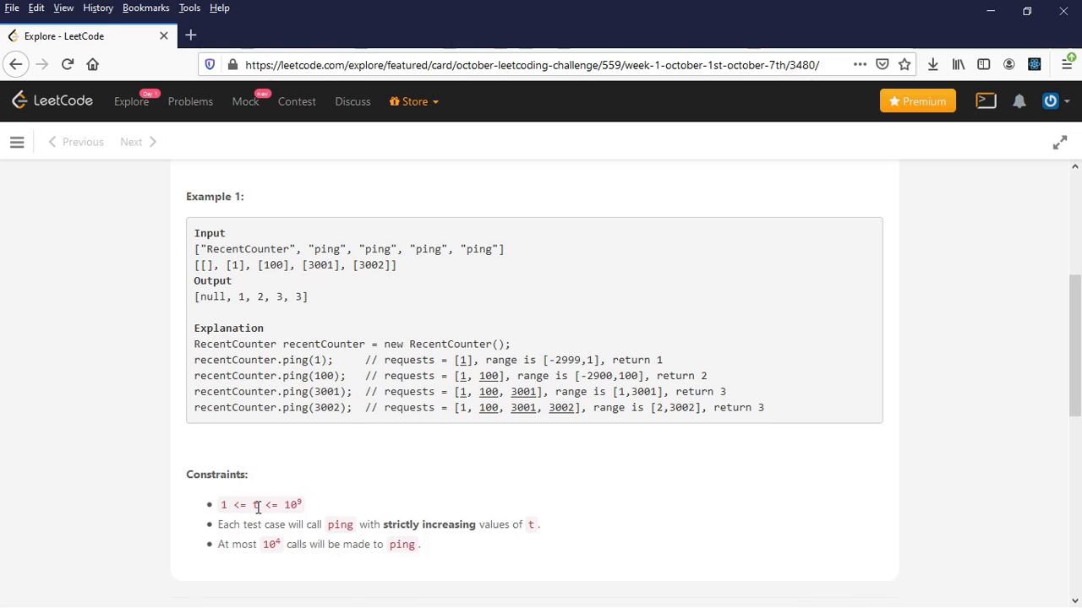
{"action": "mouse_move", "coordinate": [239, 528]}
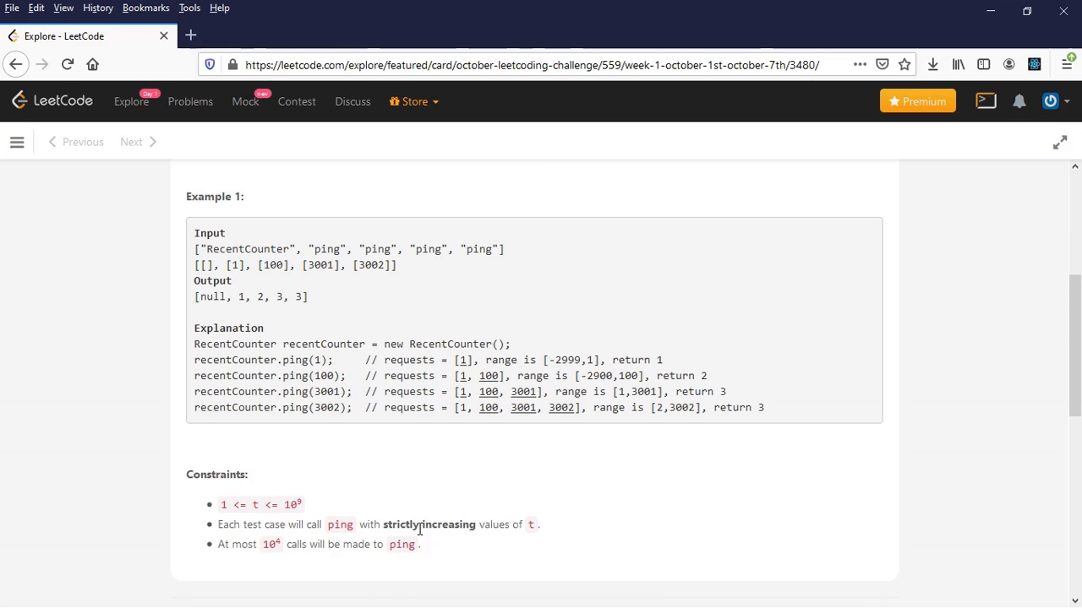
{"action": "mouse_move", "coordinate": [261, 550]}
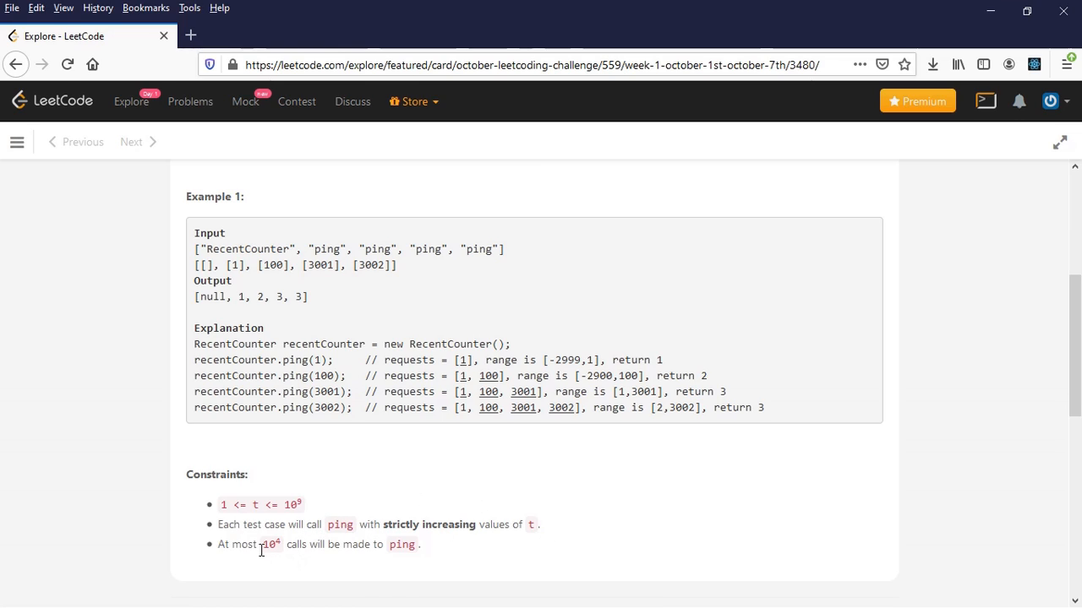
{"action": "mouse_move", "coordinate": [355, 564]}
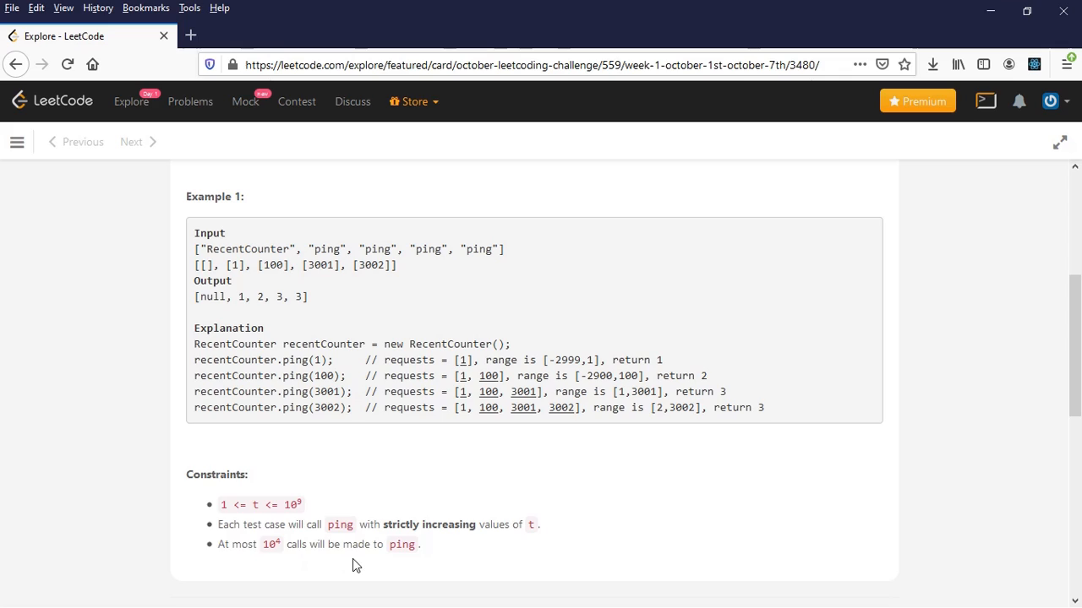
{"action": "mouse_move", "coordinate": [417, 551]}
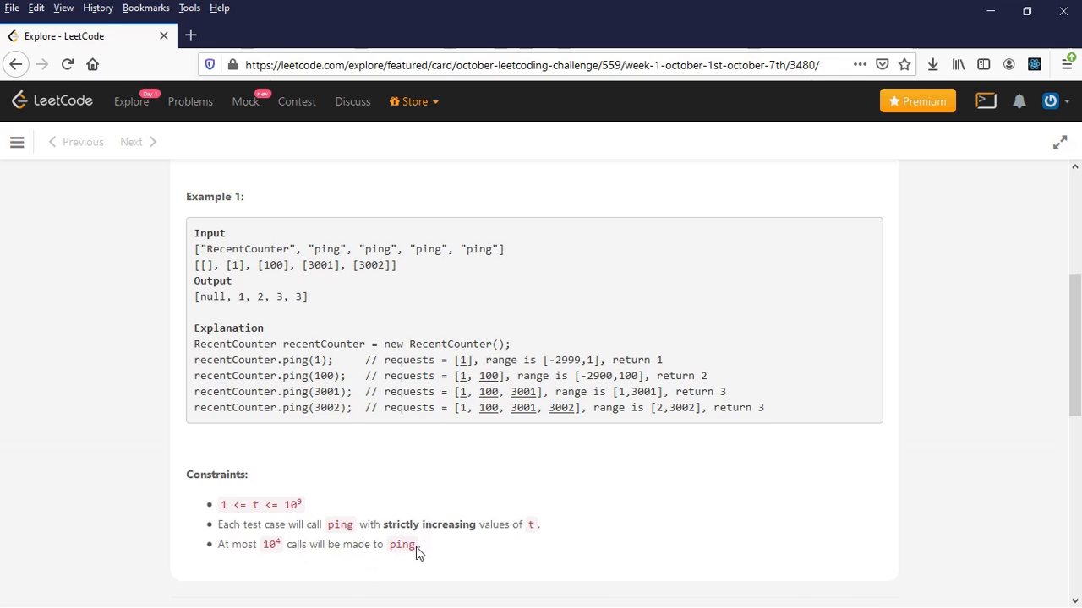
- Highlight the example's ping times, including 1, 3001 and the last three pings
{"action": "left_click_drag", "start_coordinate": [232, 544], "coordinate": [414, 544]}
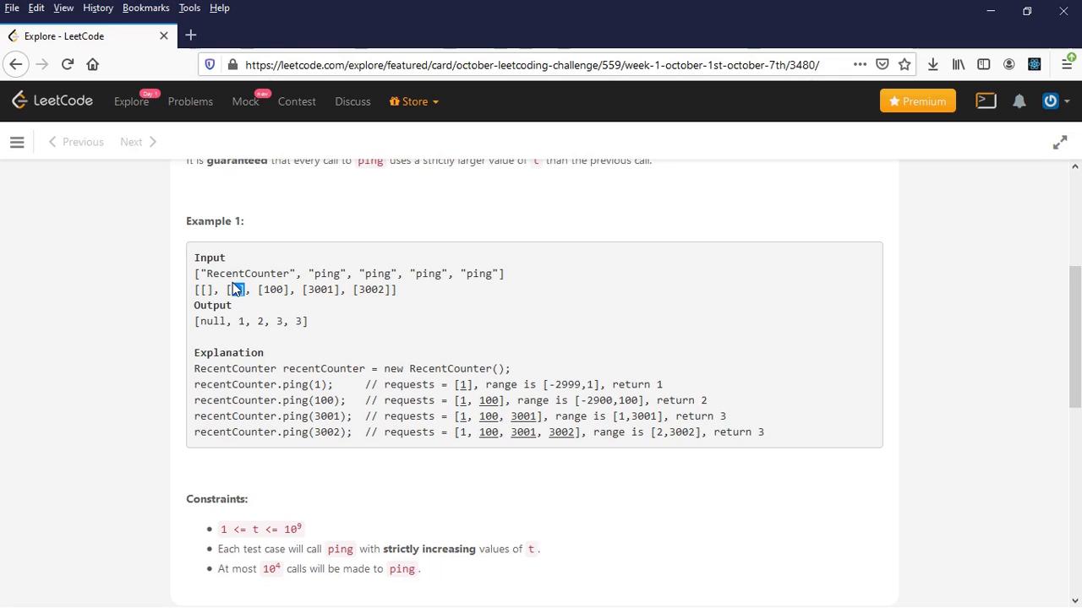
{"action": "double_click", "coordinate": [236, 289]}
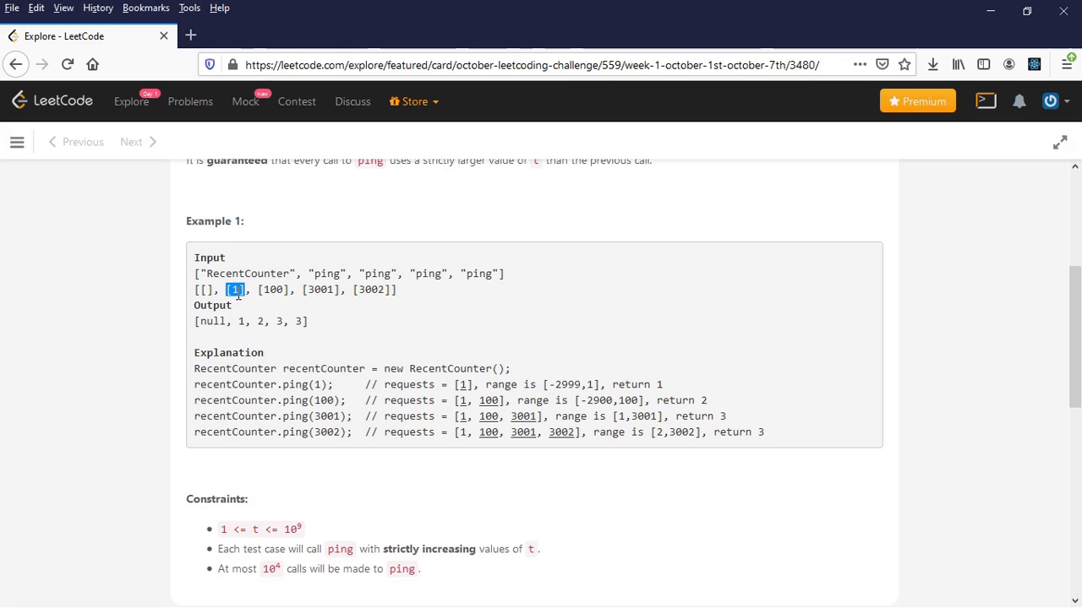
{"action": "double_click", "coordinate": [273, 289]}
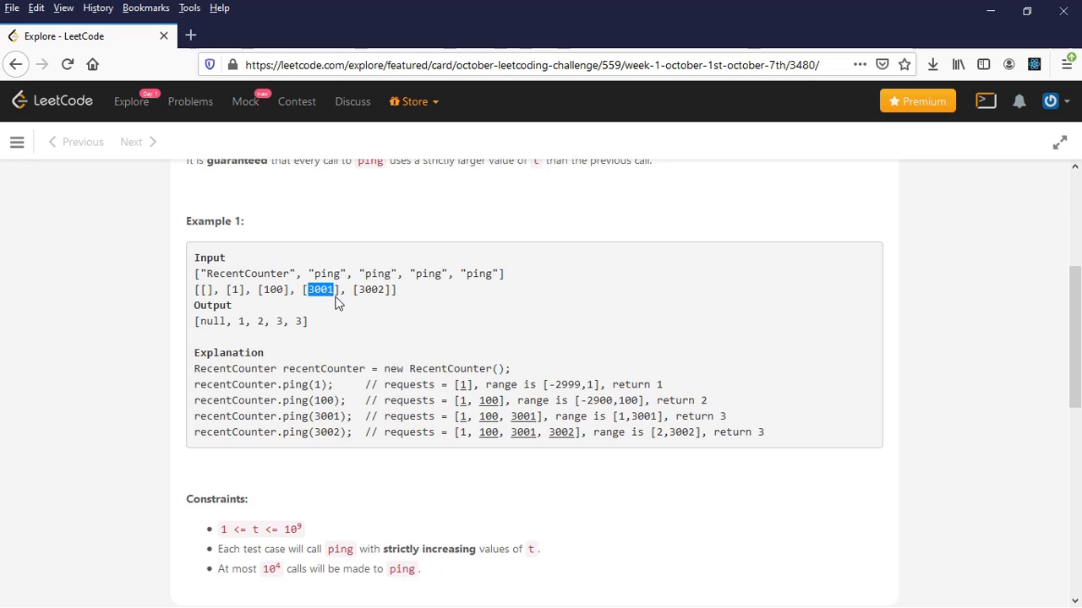
{"action": "scroll", "scroll_direction": "up", "scroll_amount": 3}
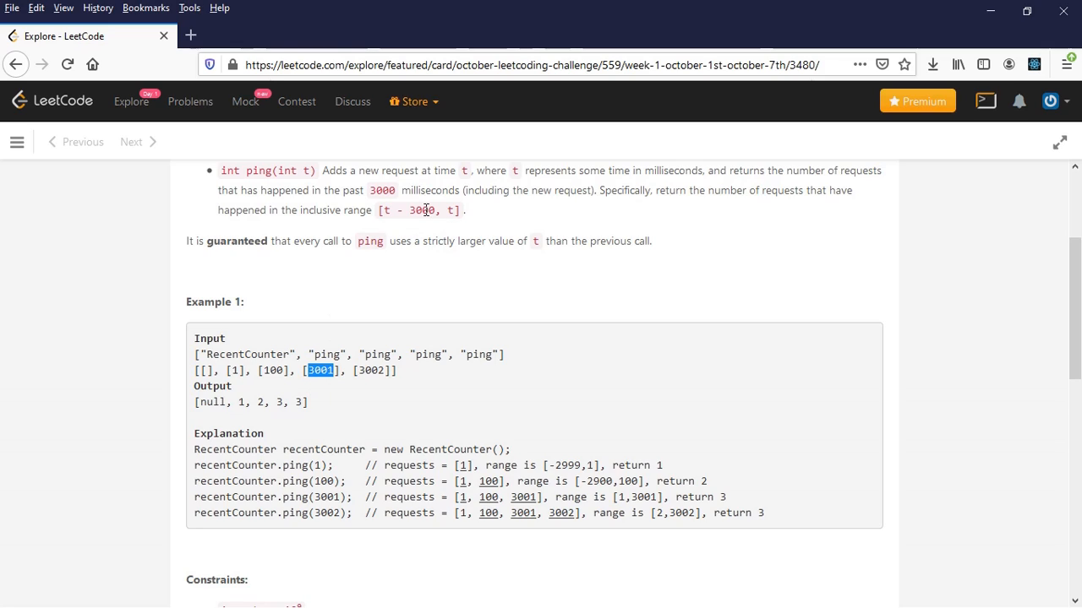
{"action": "mouse_move", "coordinate": [457, 209]}
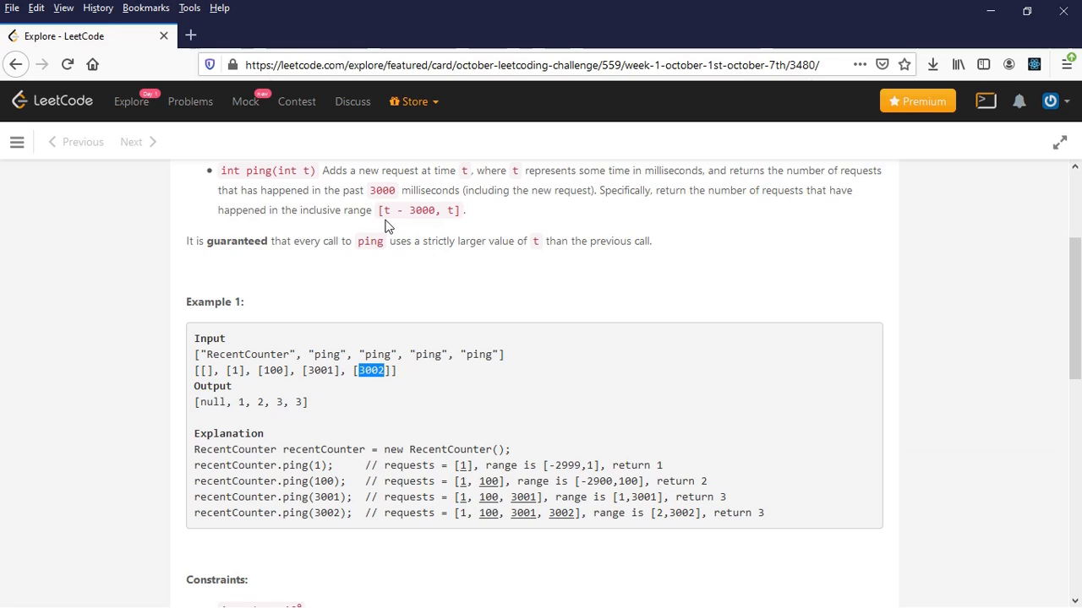
{"action": "mouse_move", "coordinate": [396, 213]}
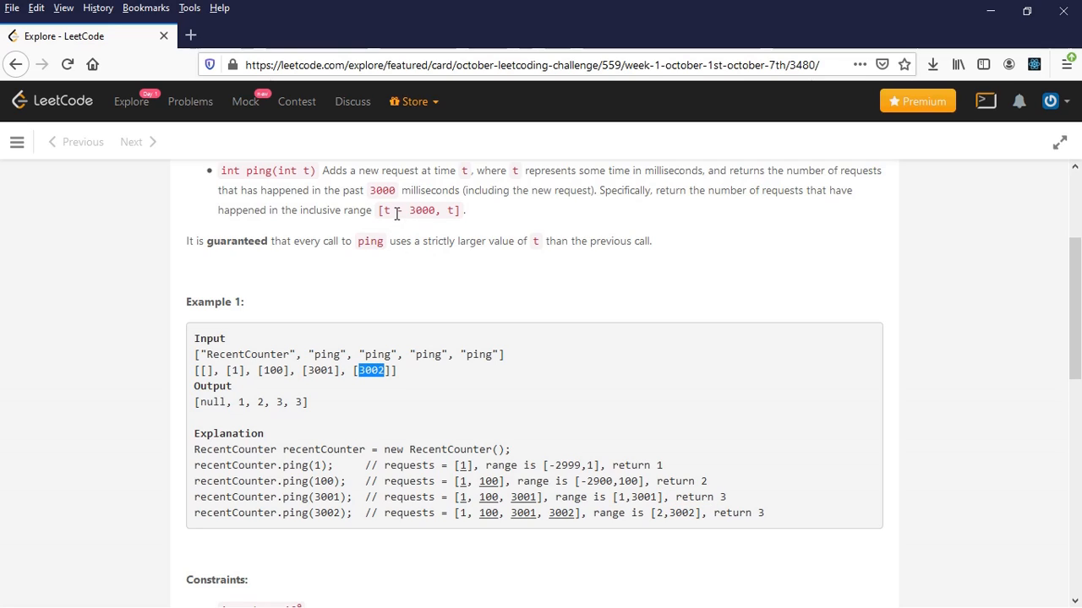
{"action": "mouse_move", "coordinate": [276, 379]}
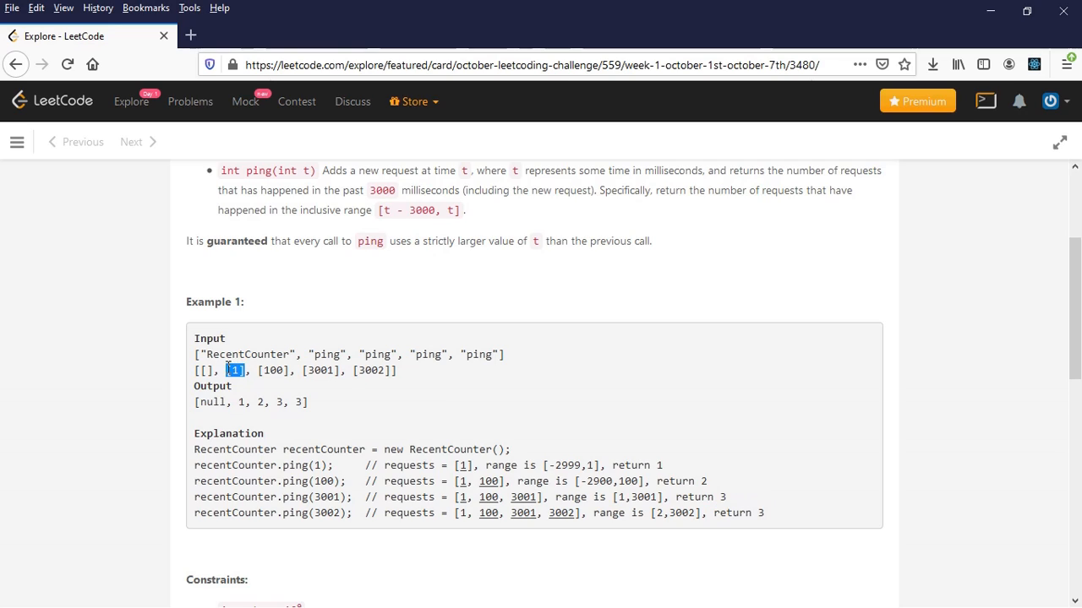
{"action": "mouse_move", "coordinate": [278, 400]}
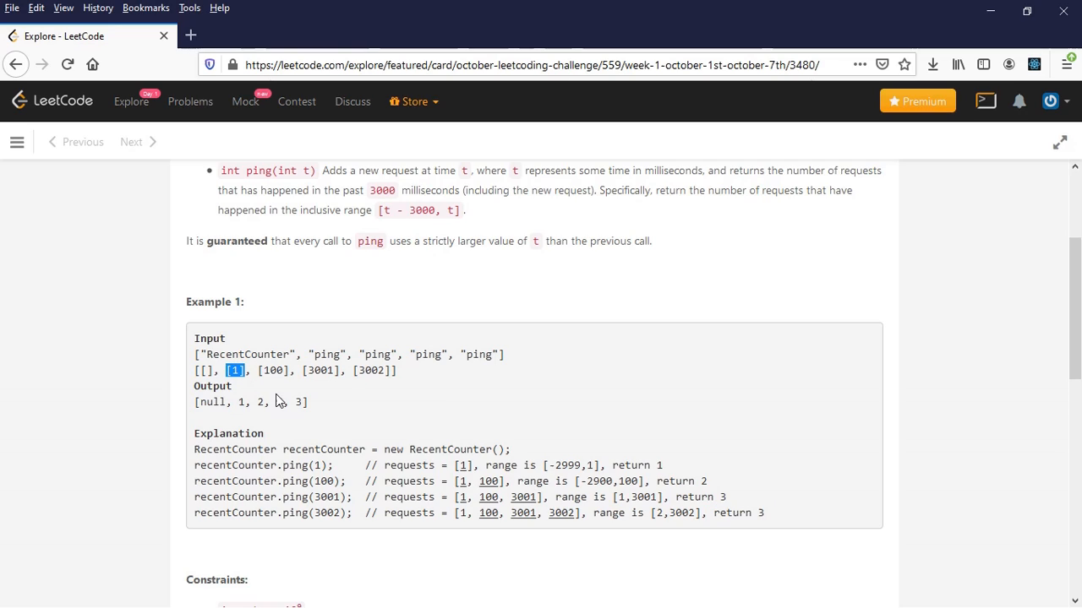
{"action": "left_click_drag", "start_coordinate": [258, 370], "coordinate": [393, 370]}
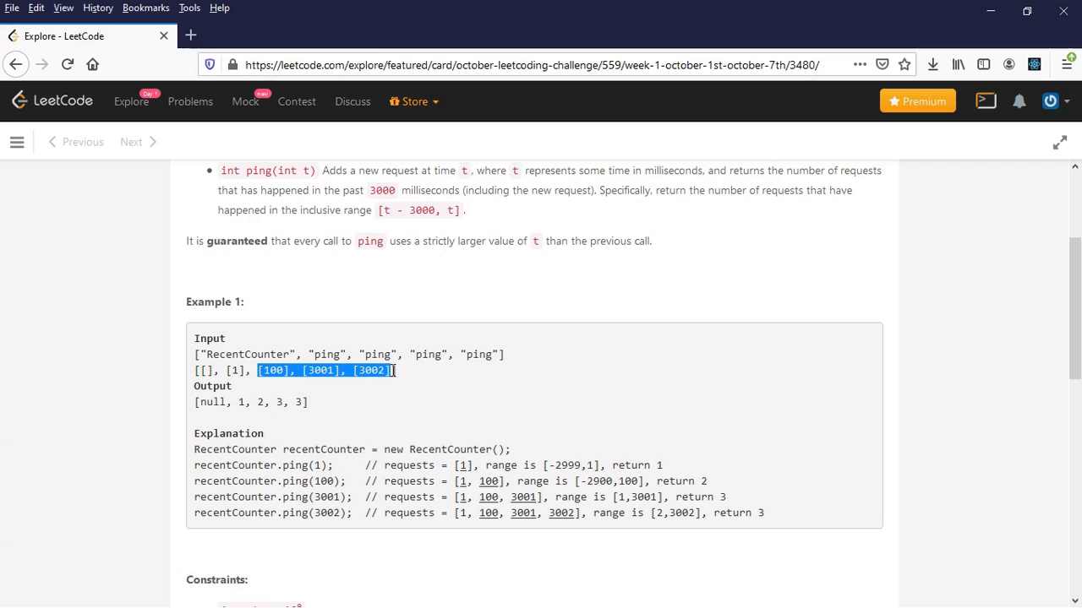
{"action": "scroll", "scroll_direction": "down", "scroll_amount": 3}
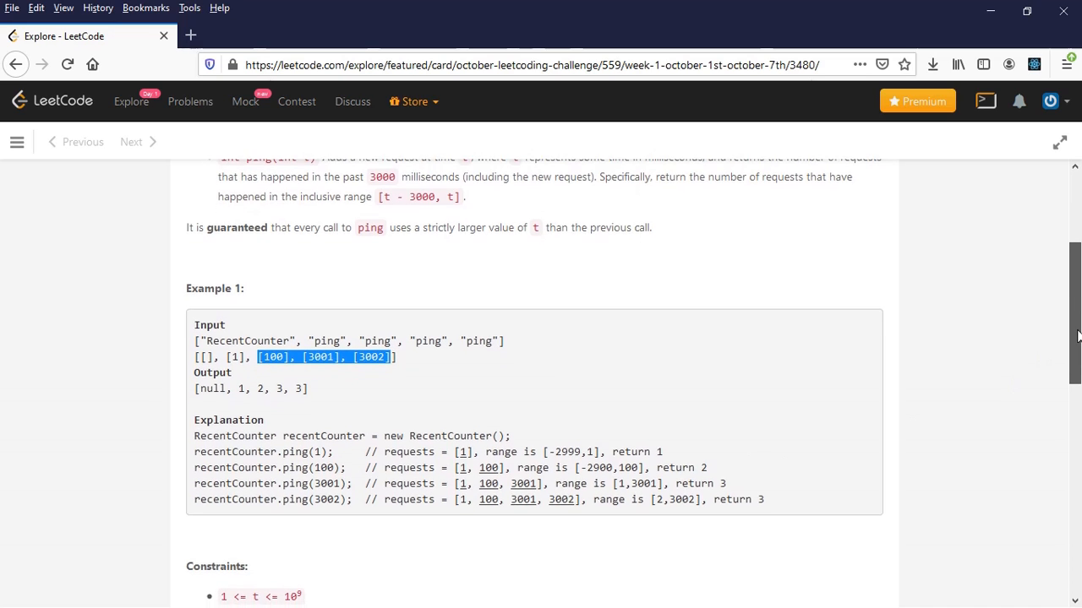
{"action": "scroll", "scroll_direction": "down", "scroll_amount": 3}
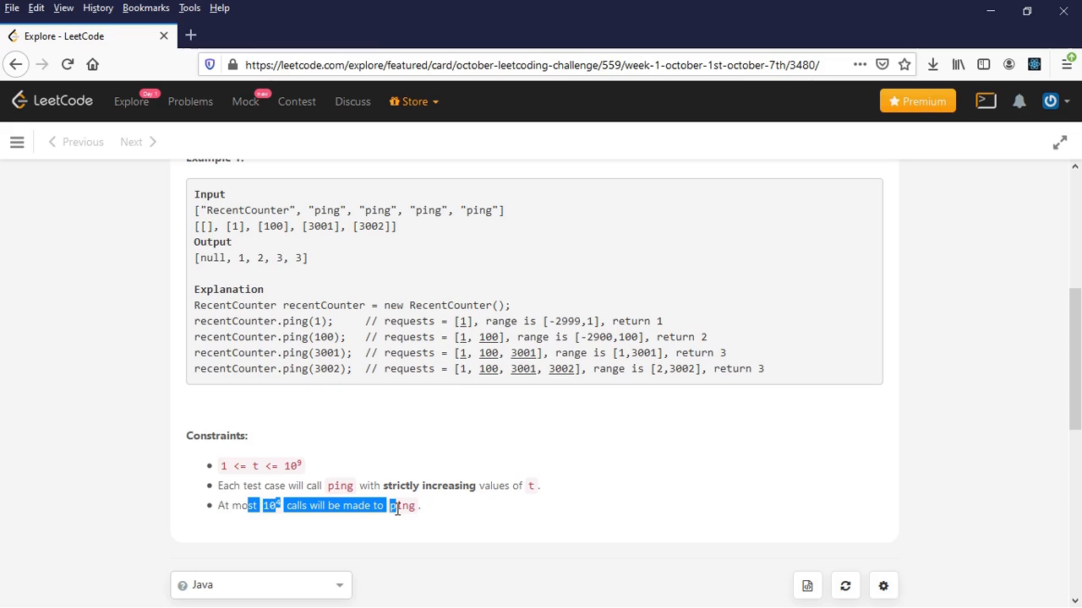
{"action": "mouse_move", "coordinate": [726, 506]}
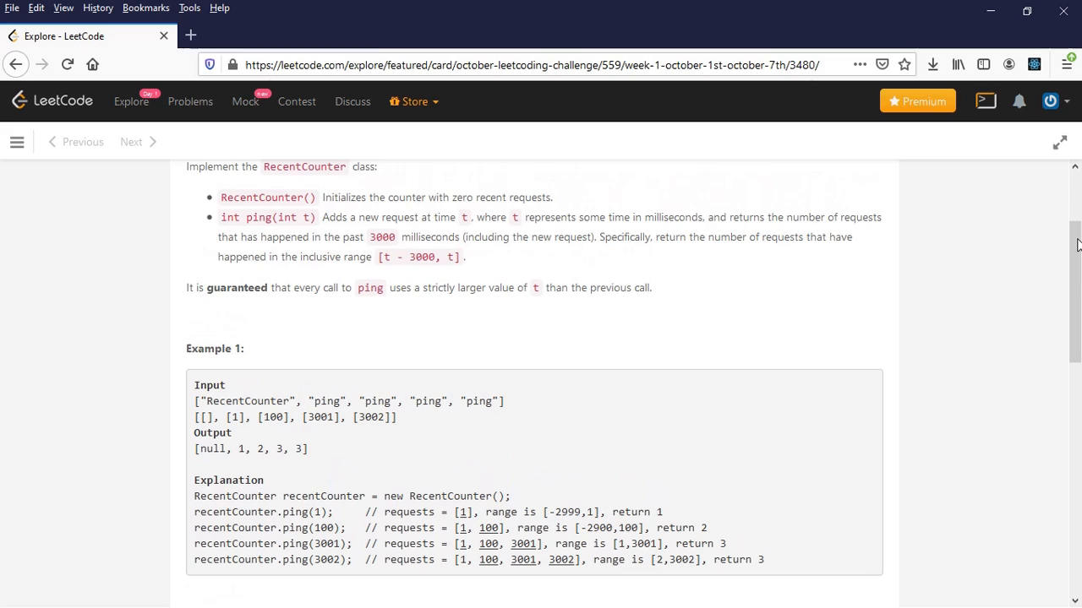
- Re-highlight the 3000 ms window and later-ping explanation, then scroll to the Java editor
{"action": "left_click_drag", "start_coordinate": [370, 237], "coordinate": [431, 236]}
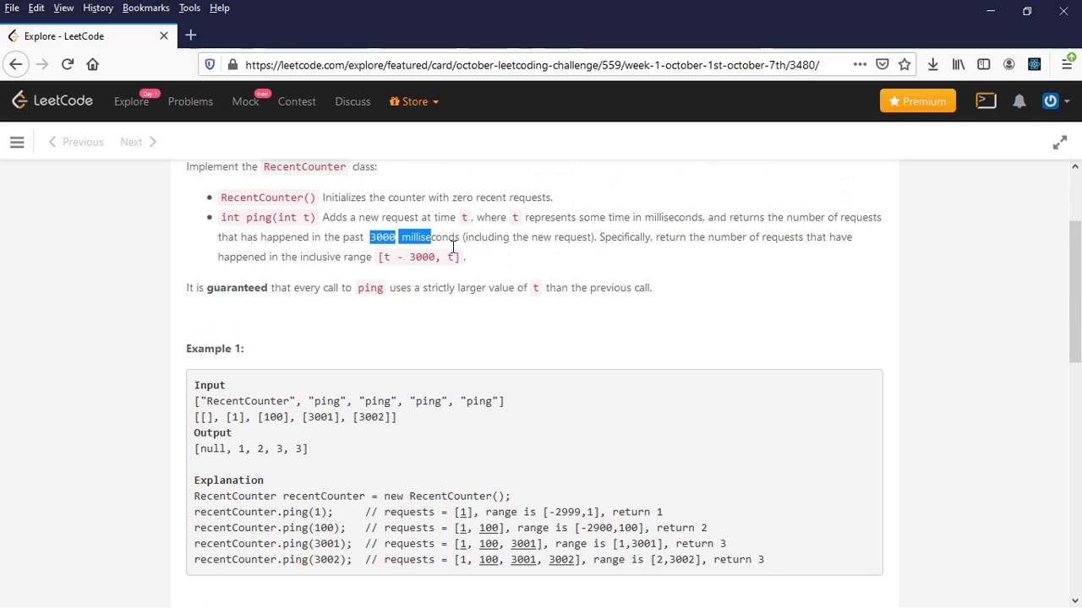
{"action": "left_click_drag", "start_coordinate": [431, 237], "coordinate": [461, 237]}
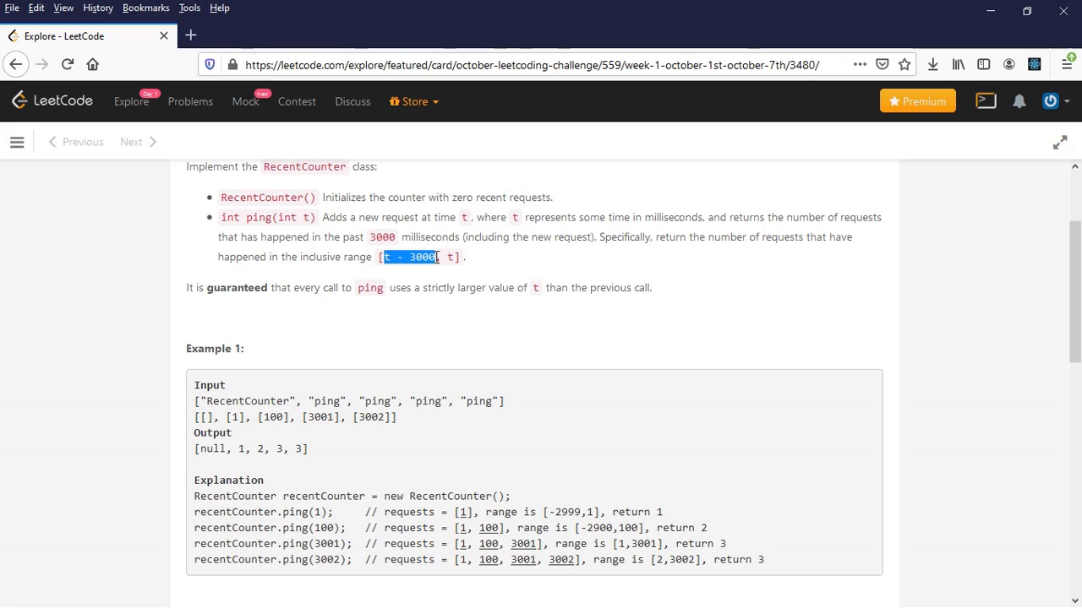
{"action": "scroll", "scroll_direction": "down", "scroll_amount": 3}
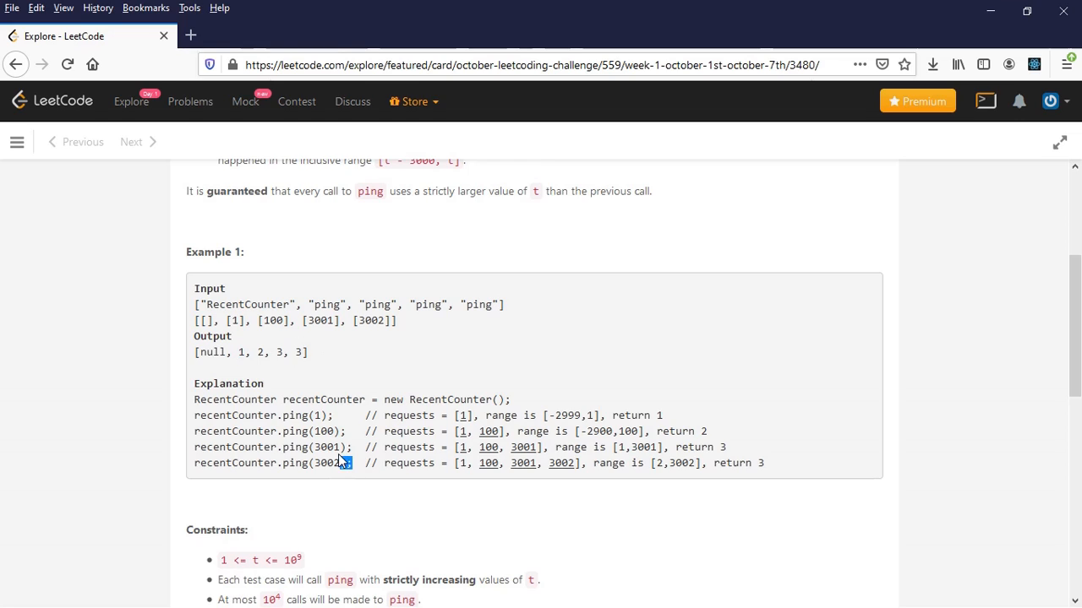
{"action": "left_click_drag", "start_coordinate": [314, 431], "coordinate": [353, 463]}
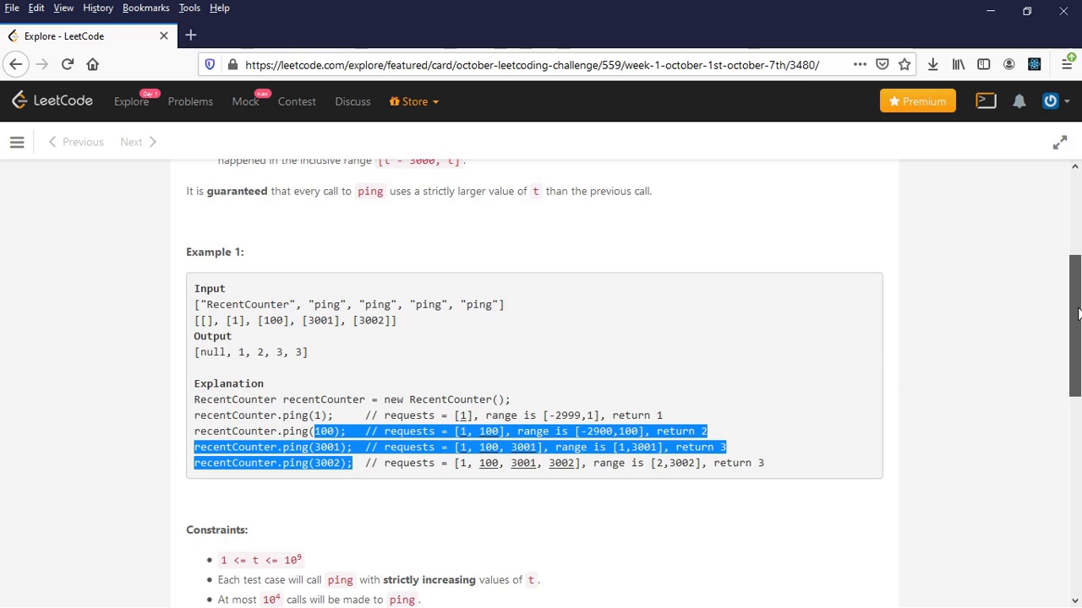
{"action": "scroll", "scroll_direction": "down", "scroll_amount": 3}
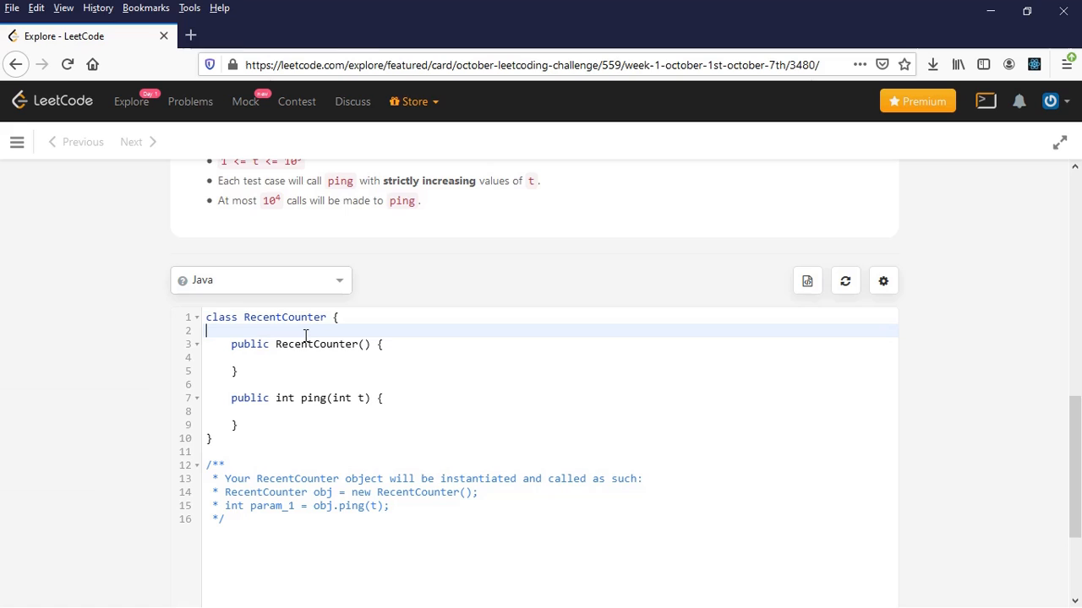
- Declare the field 'Queue<Integer> q;' in RecentCounter
{"action": "type", "text": "Q"}
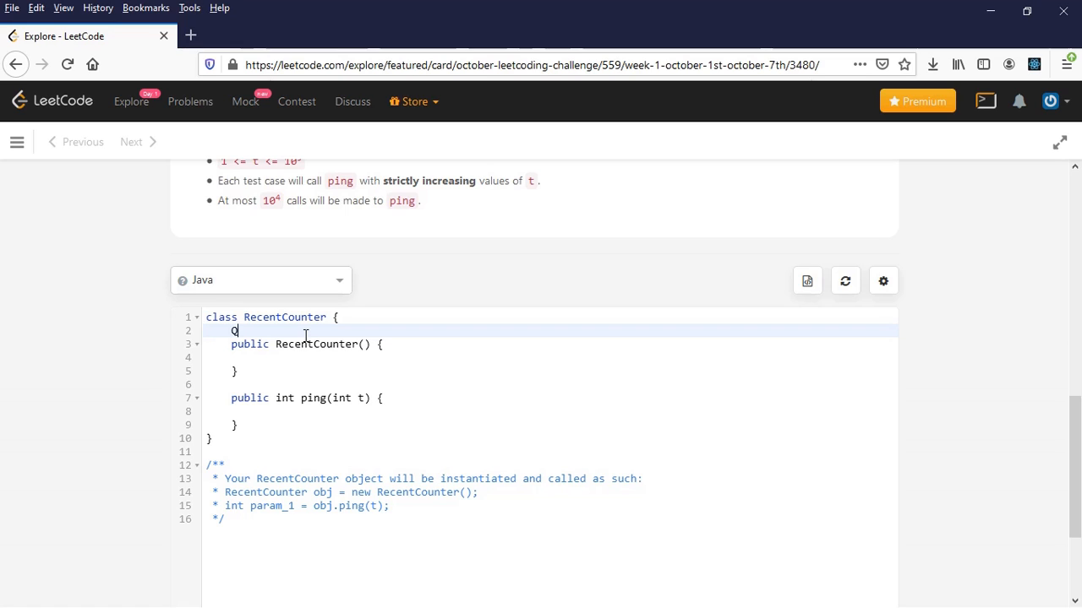
{"action": "type", "text": "ueue<Integer"}
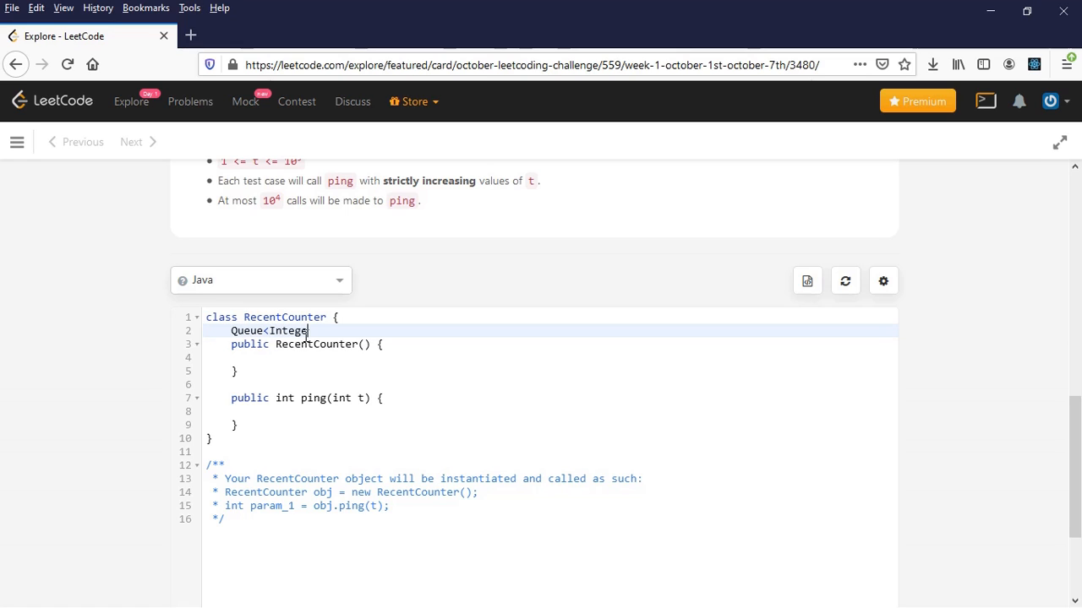
{"action": "type", "text": ">"}
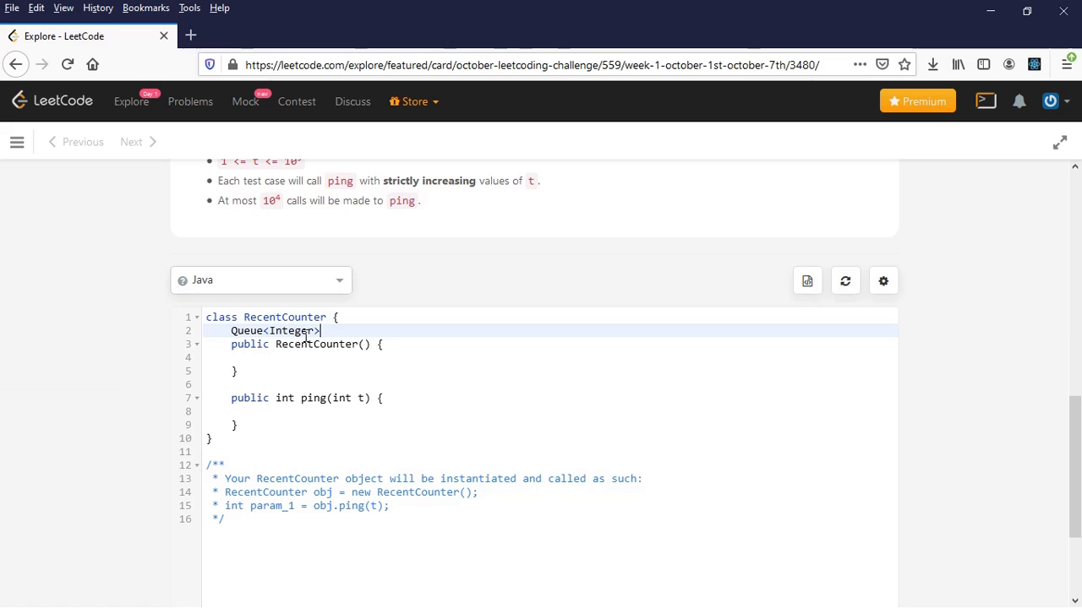
{"action": "type", "text": "q"}
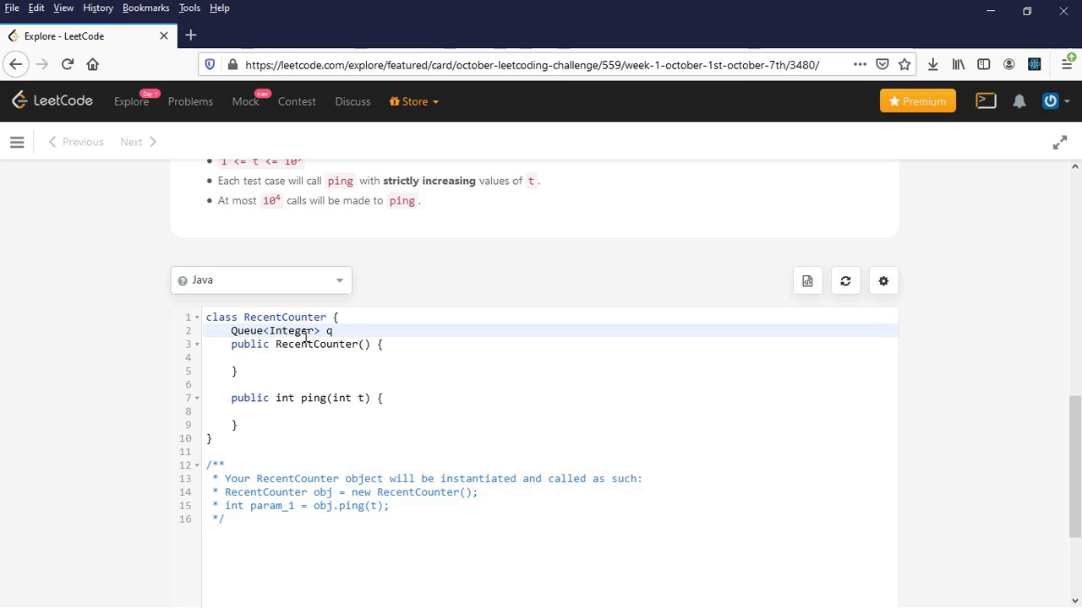
{"action": "type", "text": ";"}
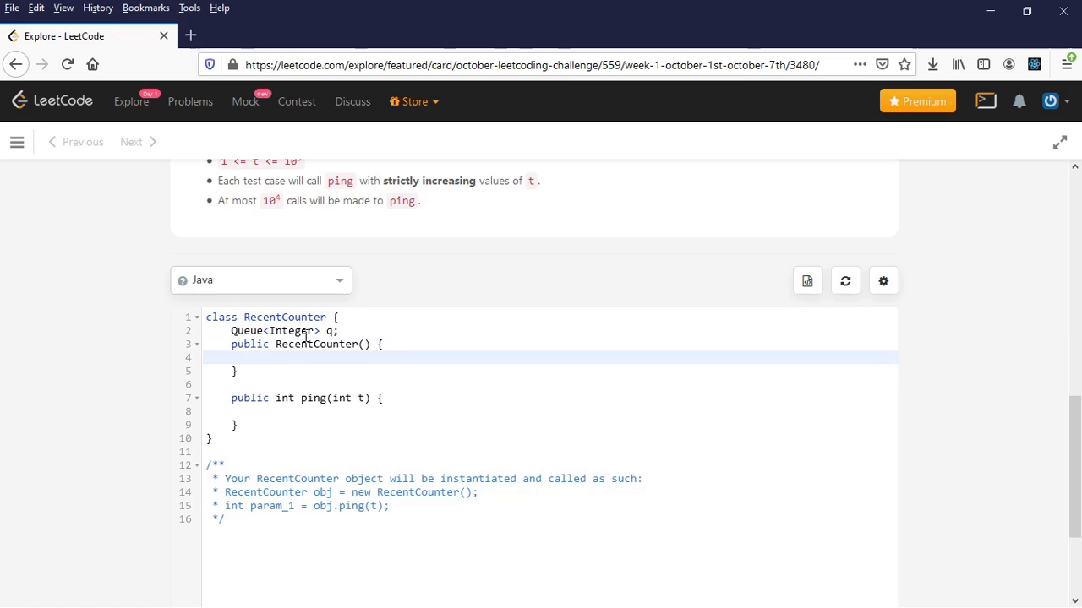
- Initialize q with 'new LinkedList<>()' in the constructor and offer t in ping
{"action": "type", "text": "q = new Linke"}
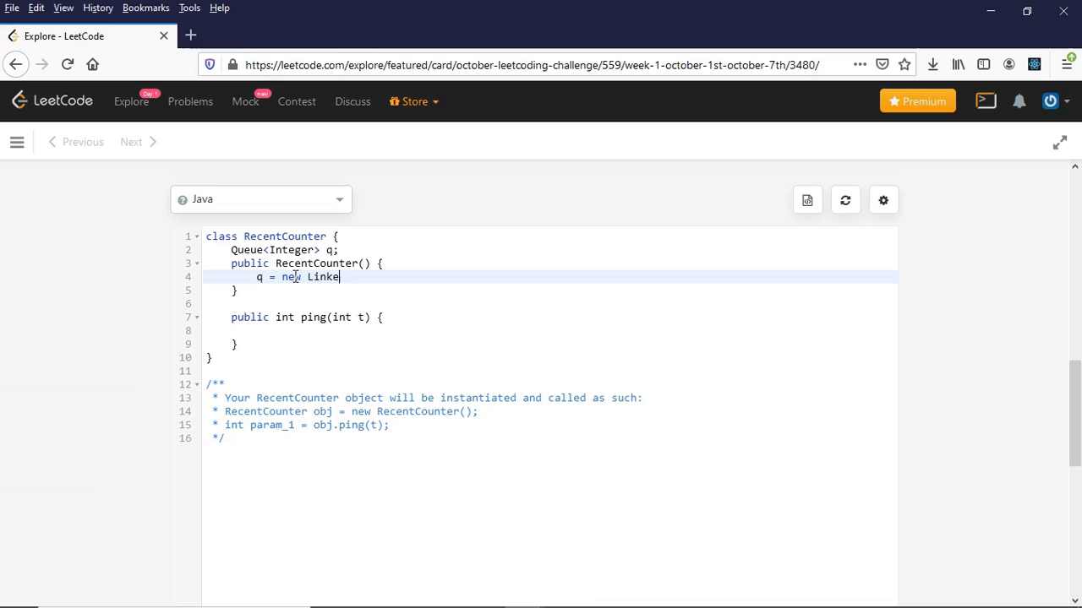
{"action": "type", "text": "dList<>"}
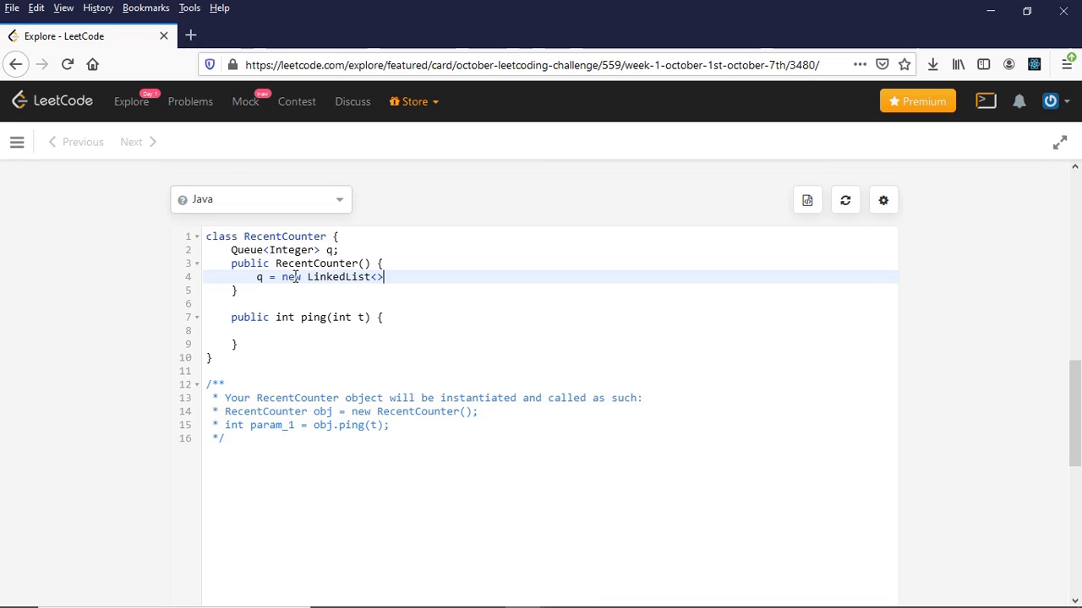
{"action": "type", "text": "();"}
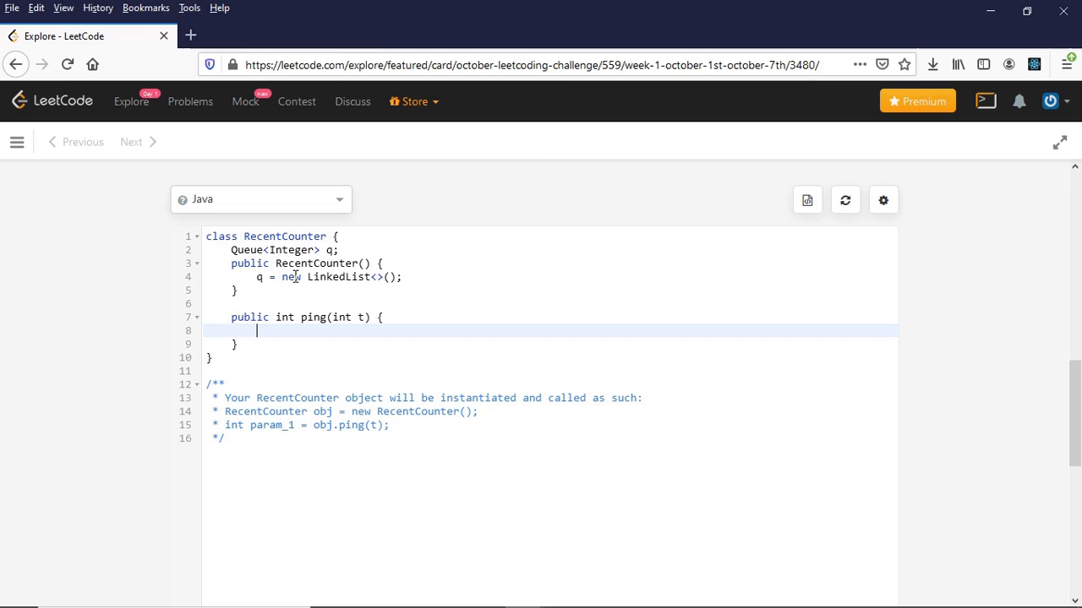
{"action": "type", "text": "q.of"}
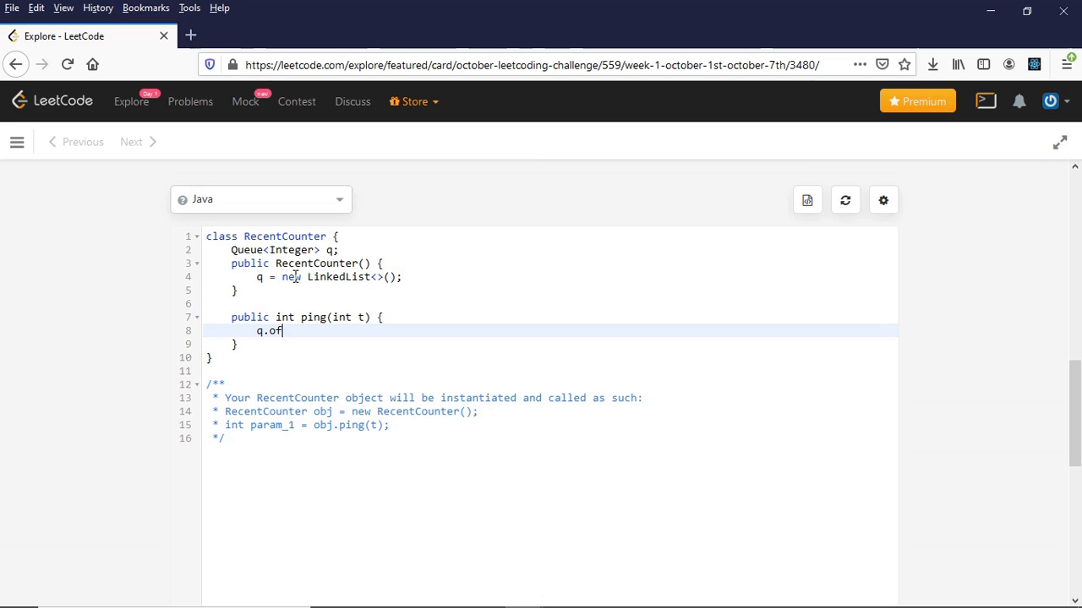
{"action": "type", "text": "fer()"}
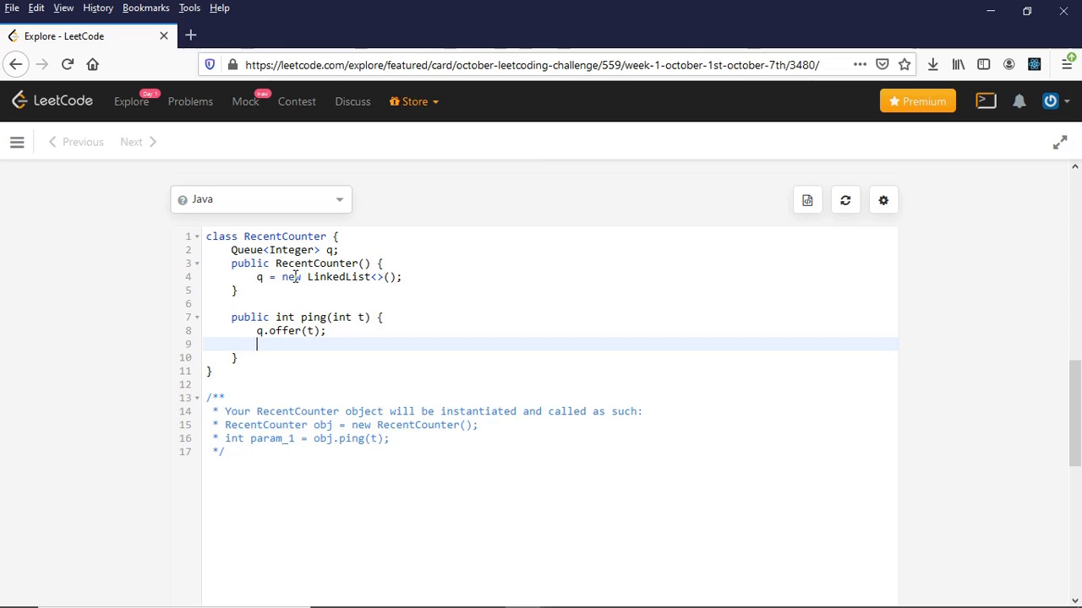
- Add 'while(q.peek()<t-3000) q.poll();' to ping to drop old timestamps
{"action": "key", "text": "Enter"}
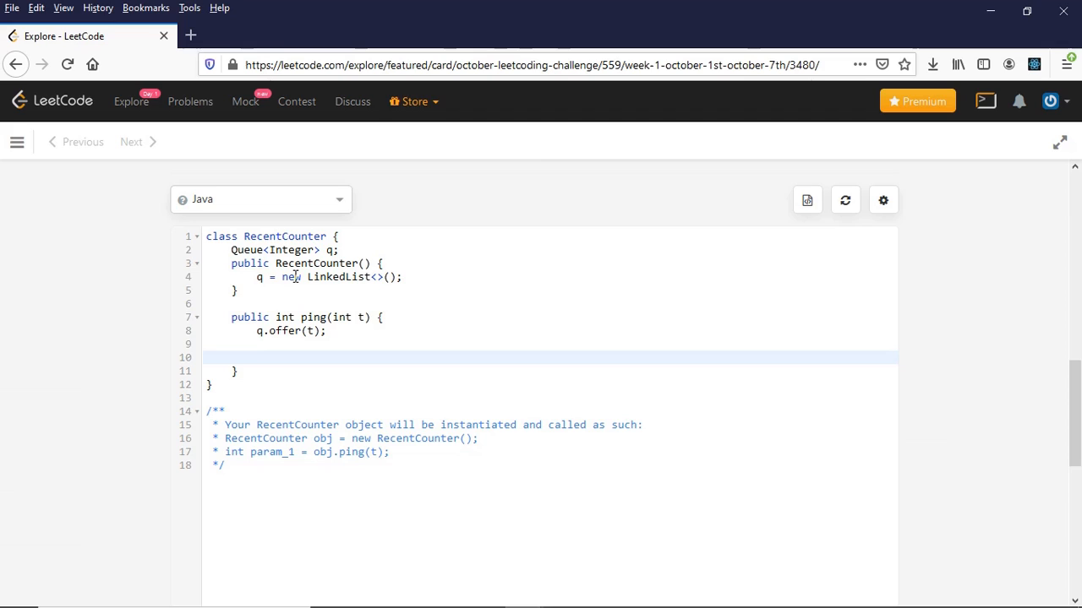
{"action": "type", "text": "while()"}
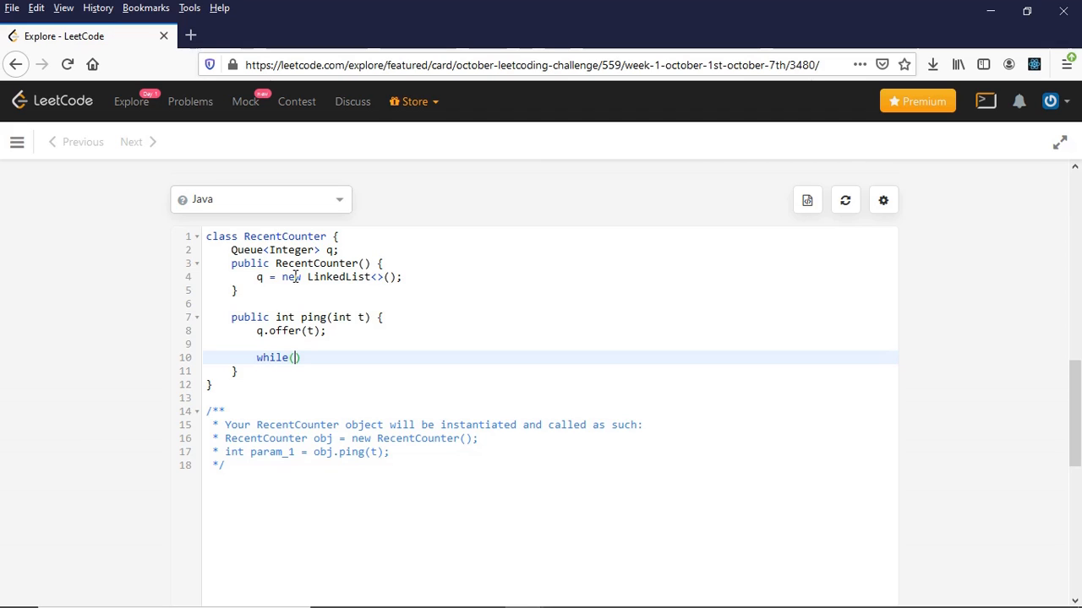
{"action": "type", "text": "q.peek"}
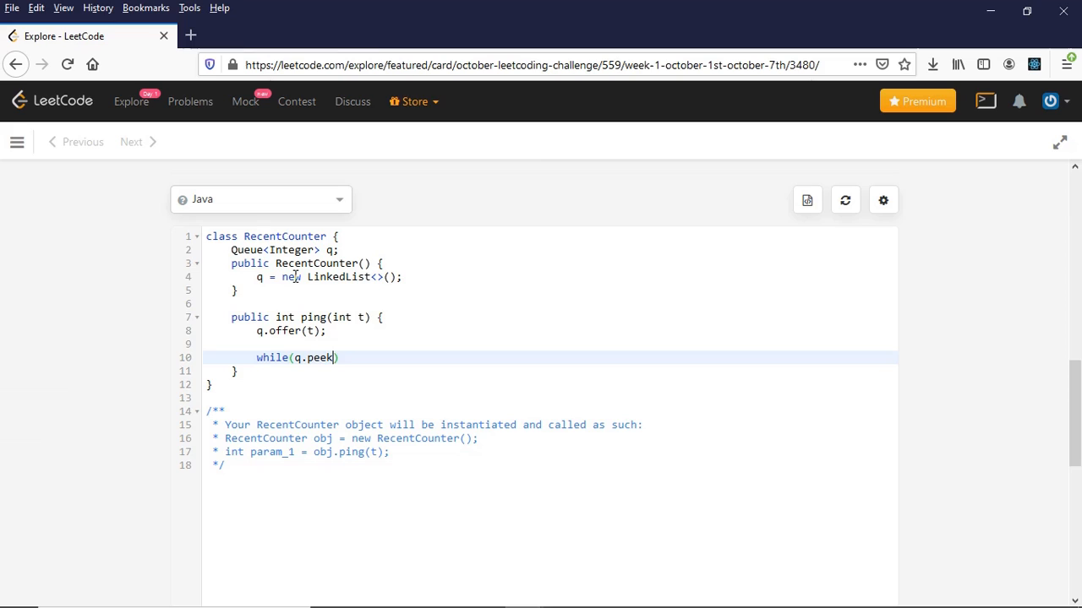
{"action": "type", "text": "()"}
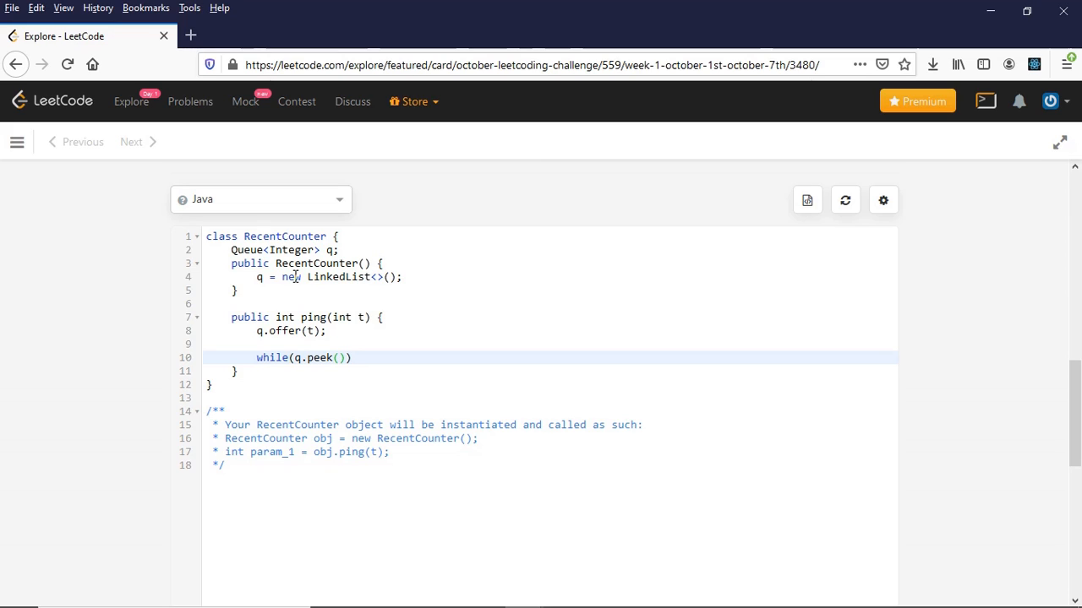
{"action": "type", "text": "<"}
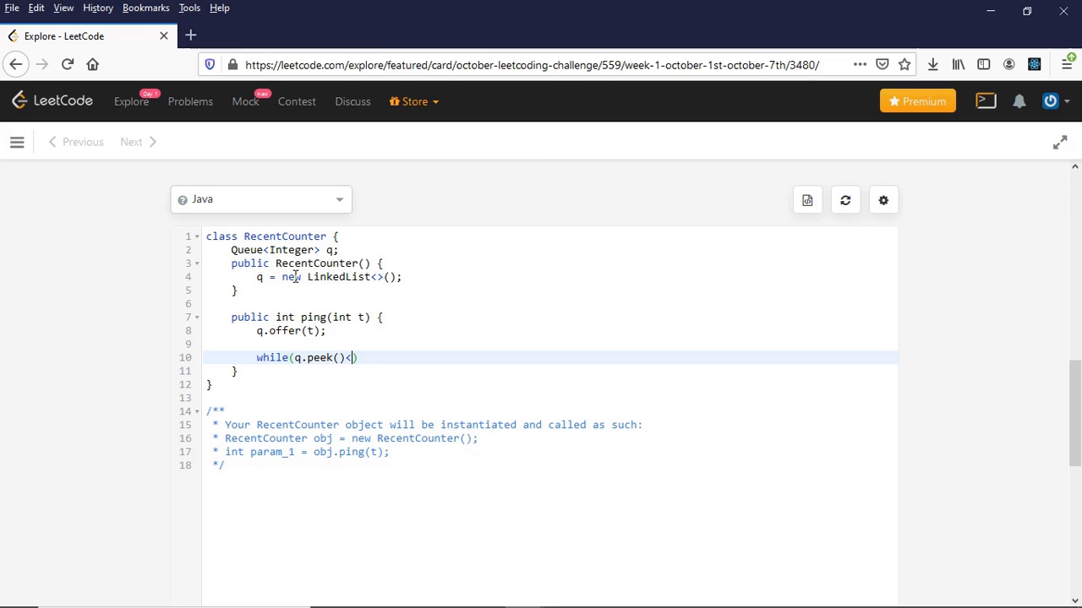
{"action": "type", "text": "t"}
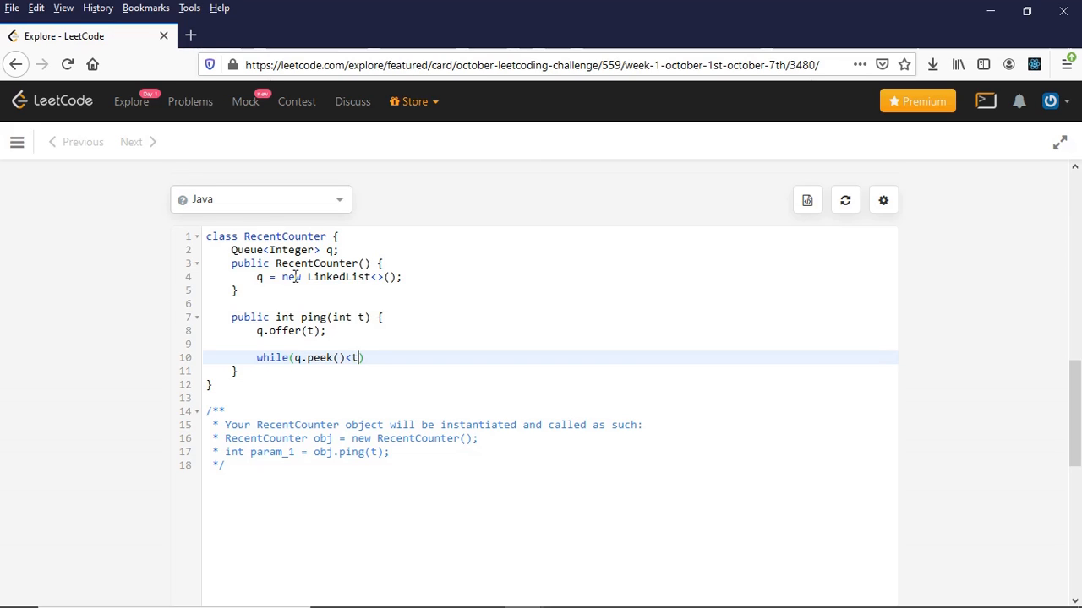
{"action": "type", "text": "-3000)"}
{"action": "type", "text": "q"}
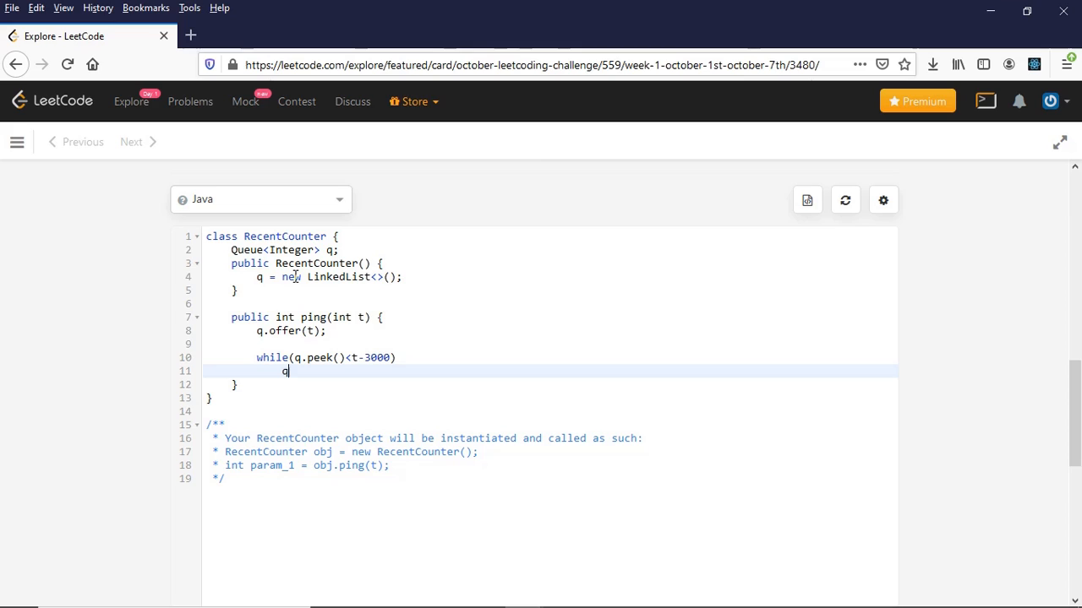
{"action": "type", "text": ".poll()"}
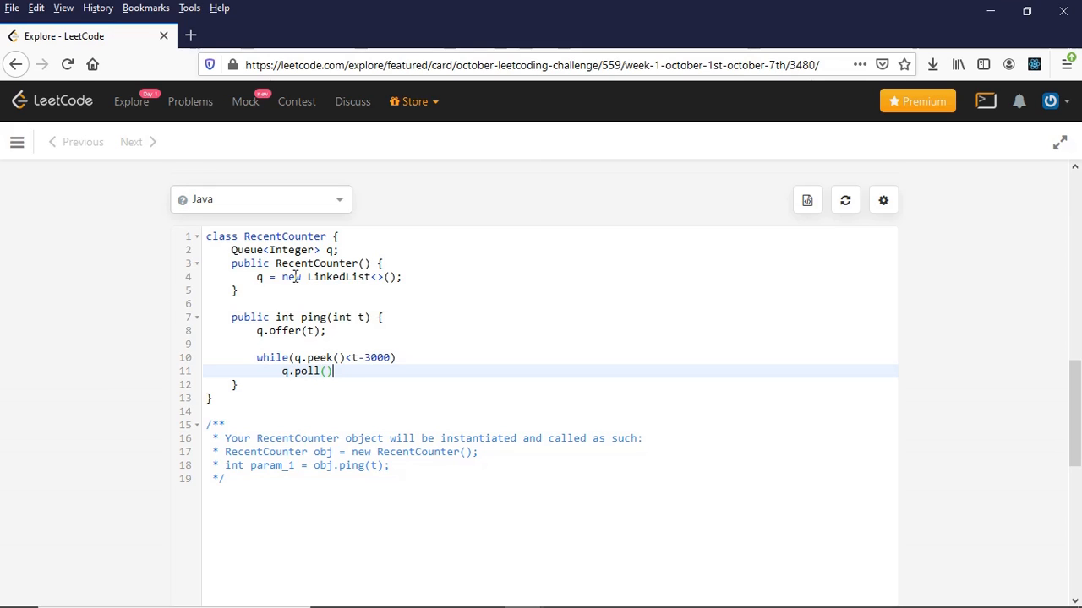
{"action": "type", "text": ";"}
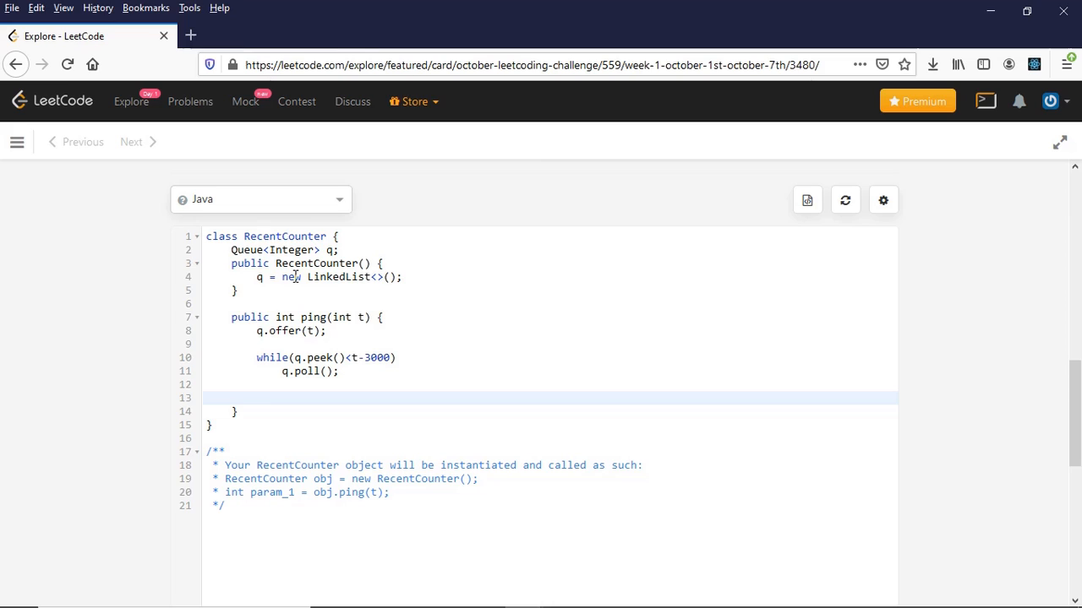
- Make ping return q.size()
{"action": "type", "text": "retrun"}
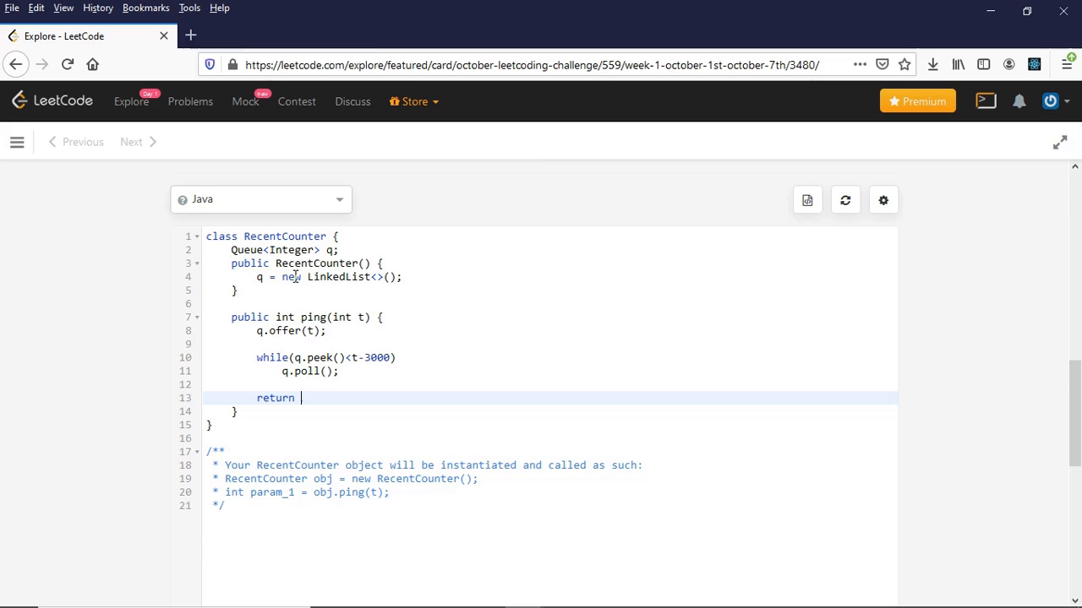
{"action": "type", "text": "q."}
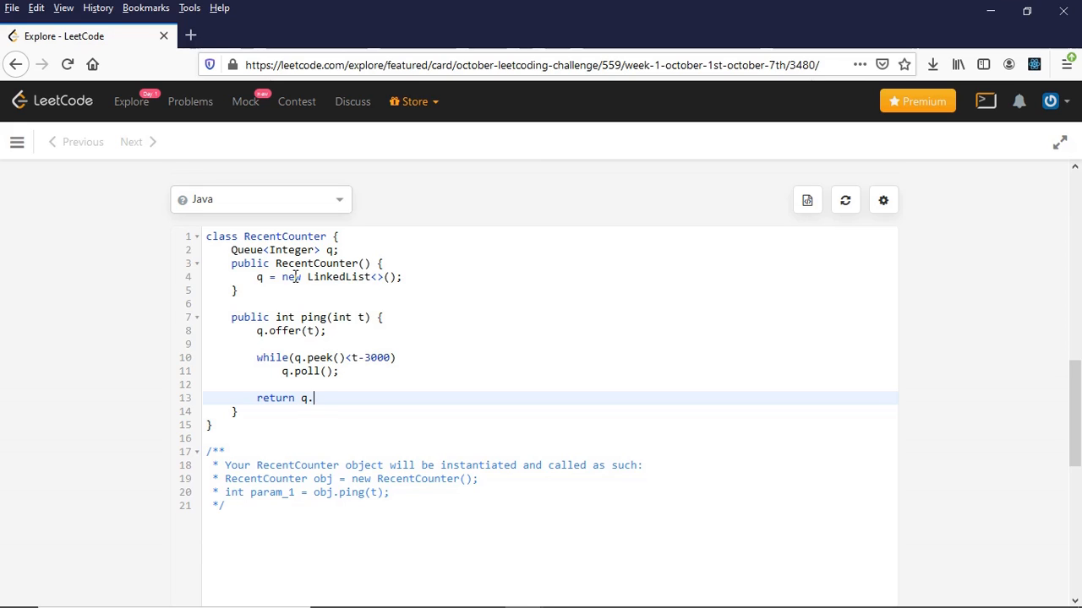
{"action": "type", "text": "size();"}
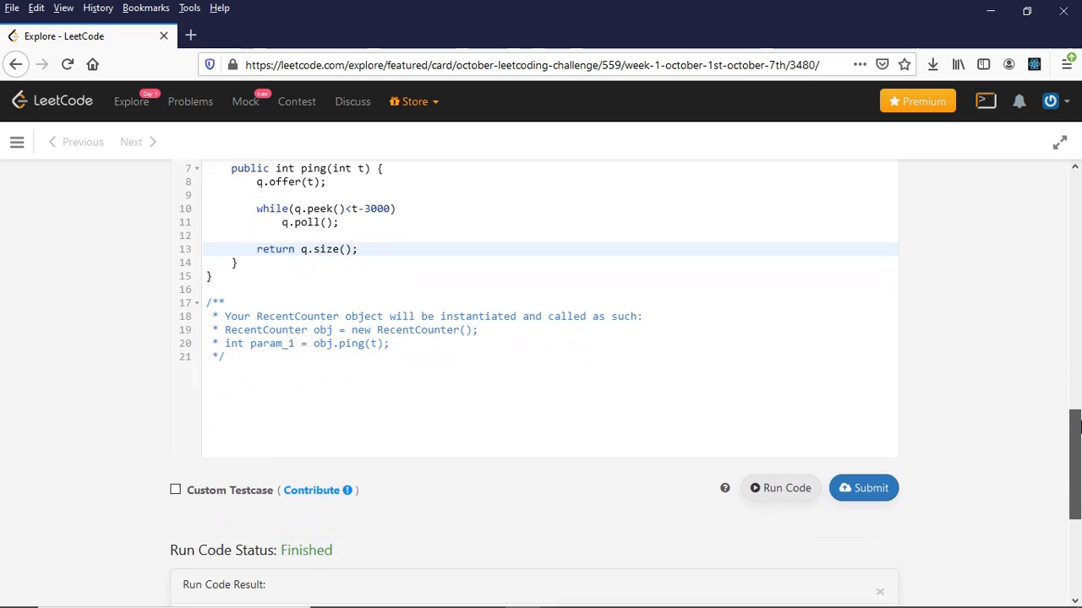
- Confirm the run output matches expected, then submit the RecentCounter solution for judging
{"action": "scroll", "scroll_direction": "down", "scroll_amount": 3}
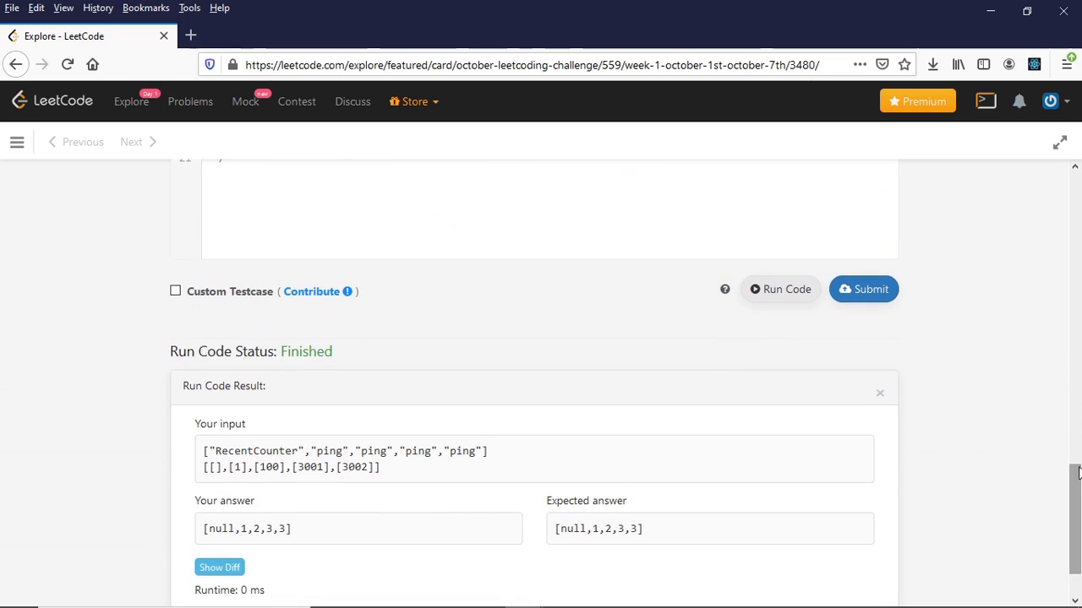
{"action": "left_click", "coordinate": [863, 289]}
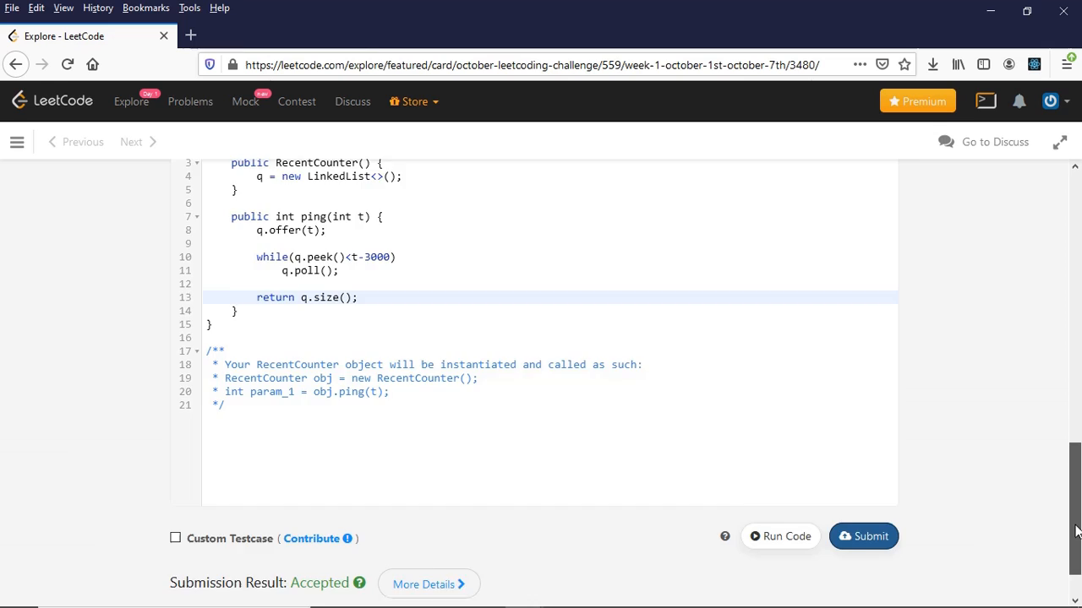
{"action": "scroll", "scroll_direction": "up", "scroll_amount": 3}
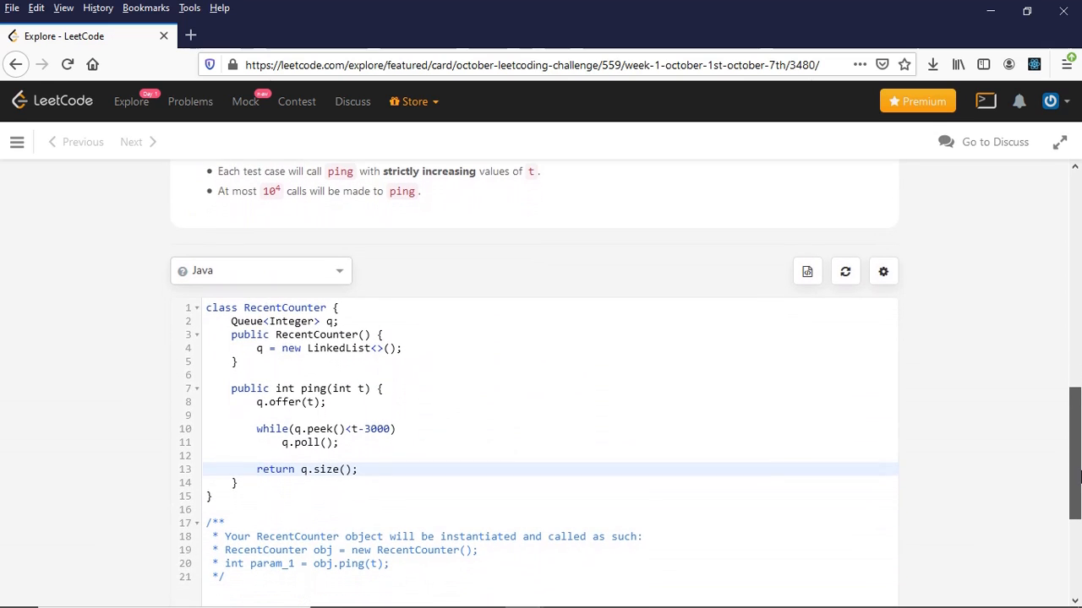
{"action": "scroll", "scroll_direction": "down", "scroll_amount": 3}
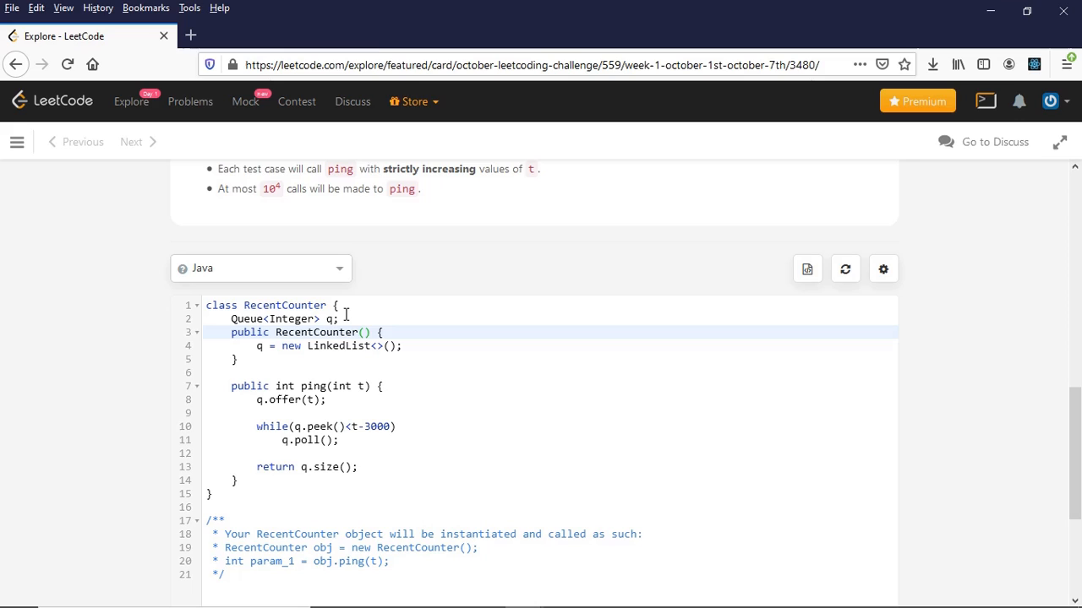
{"action": "left_click", "coordinate": [346, 318]}
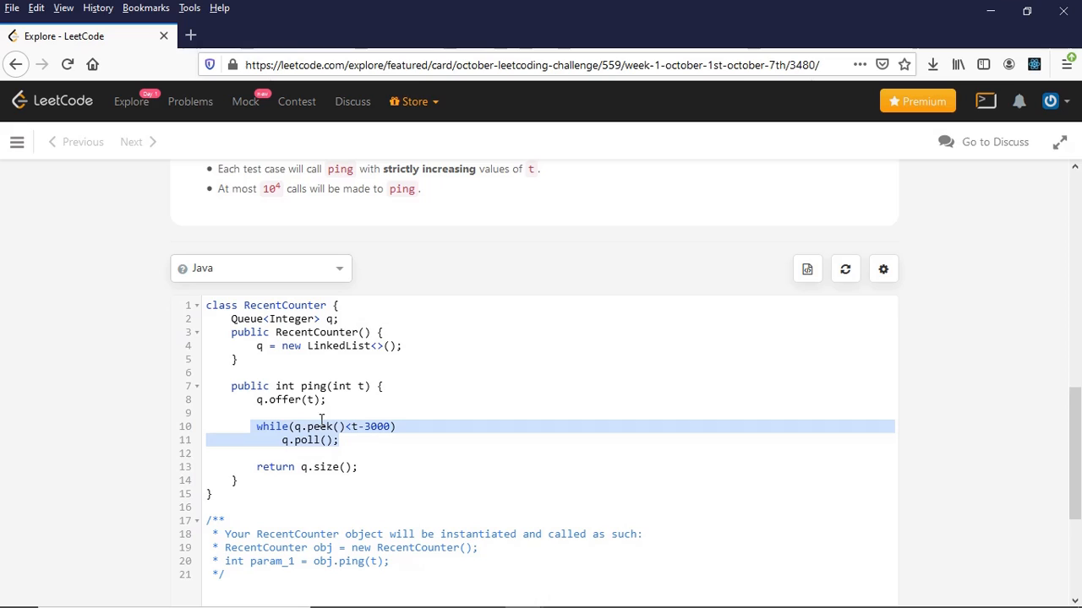
{"action": "mouse_move", "coordinate": [374, 436]}
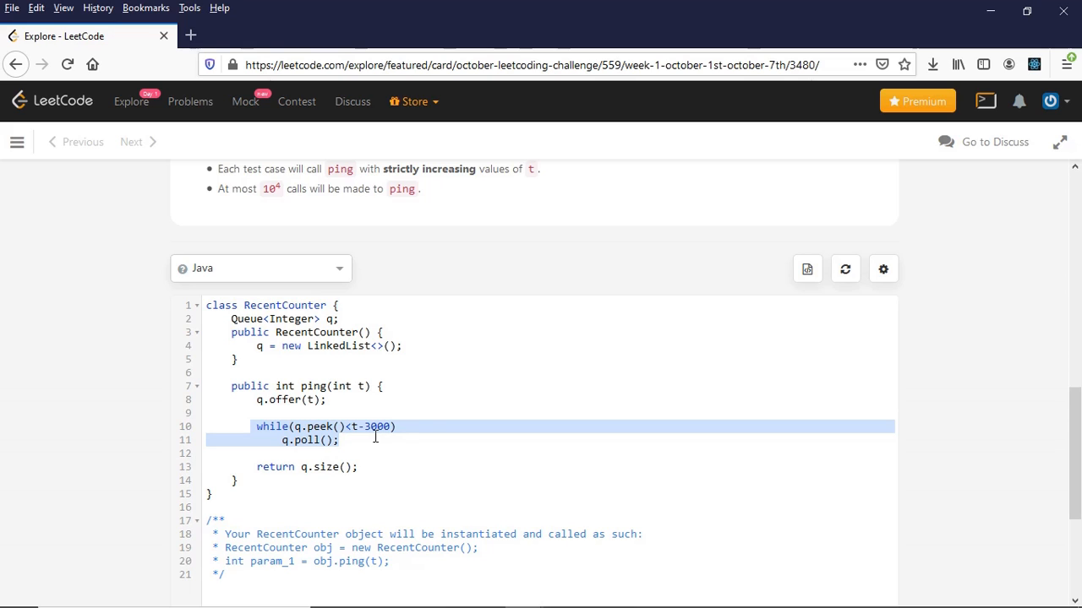
{"action": "left_click", "coordinate": [412, 489]}
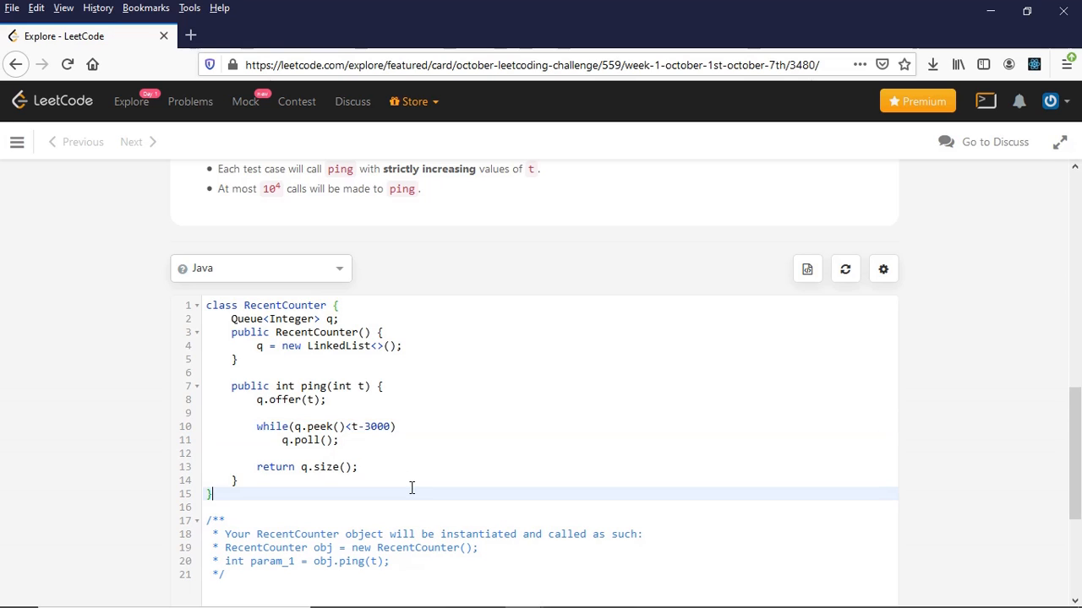